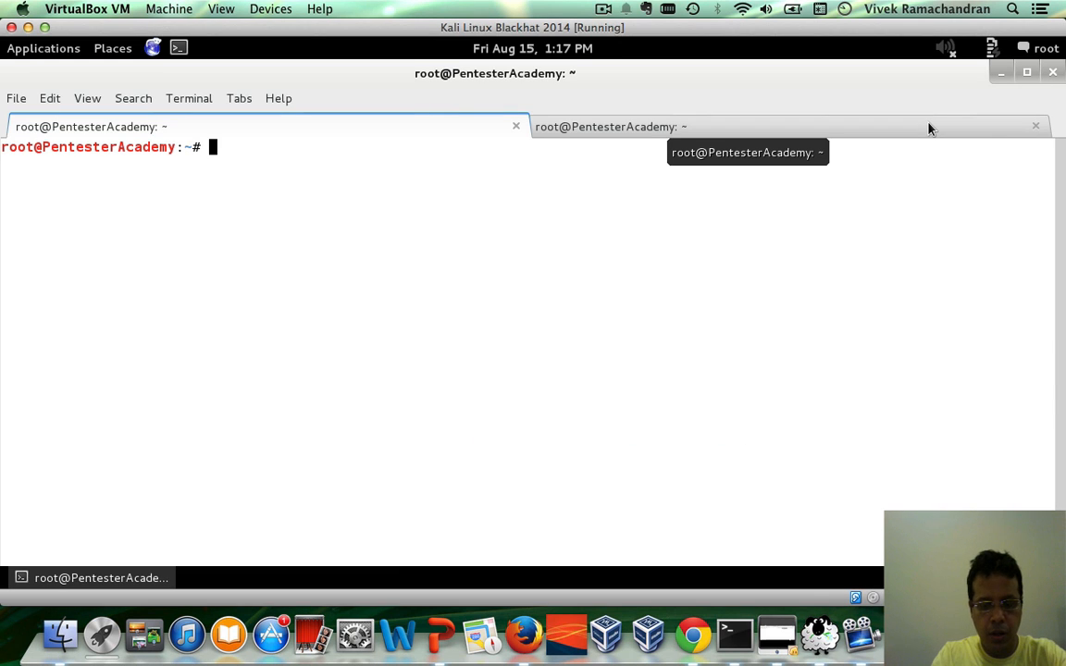
Start editing a new file alldevices.py in Vim from the shell
type("vim al")
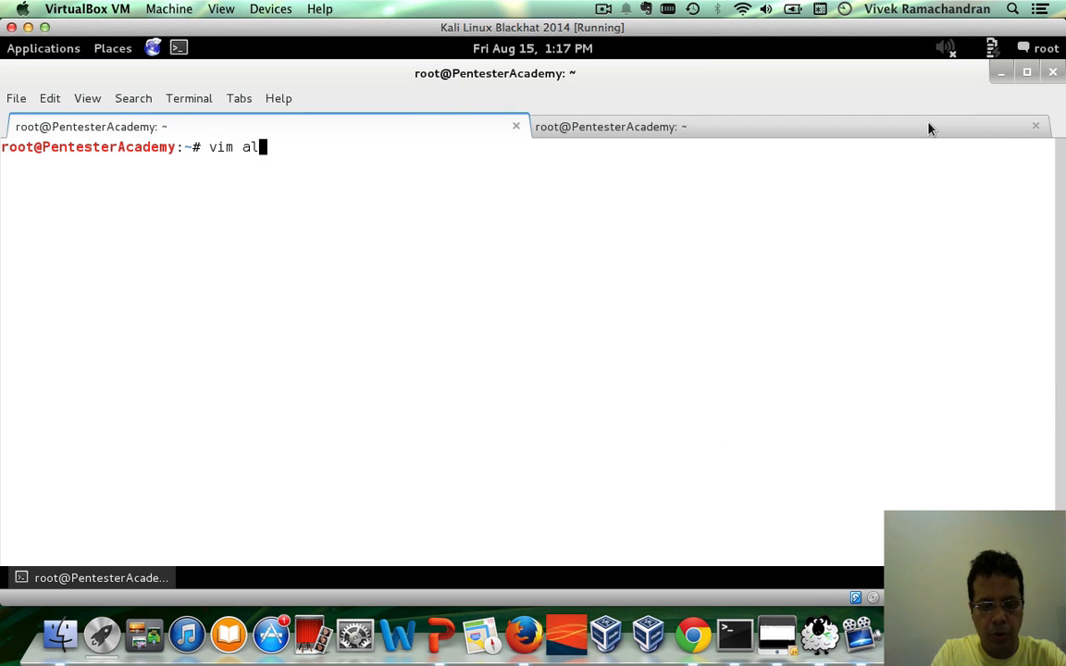
type("ldevices.py")
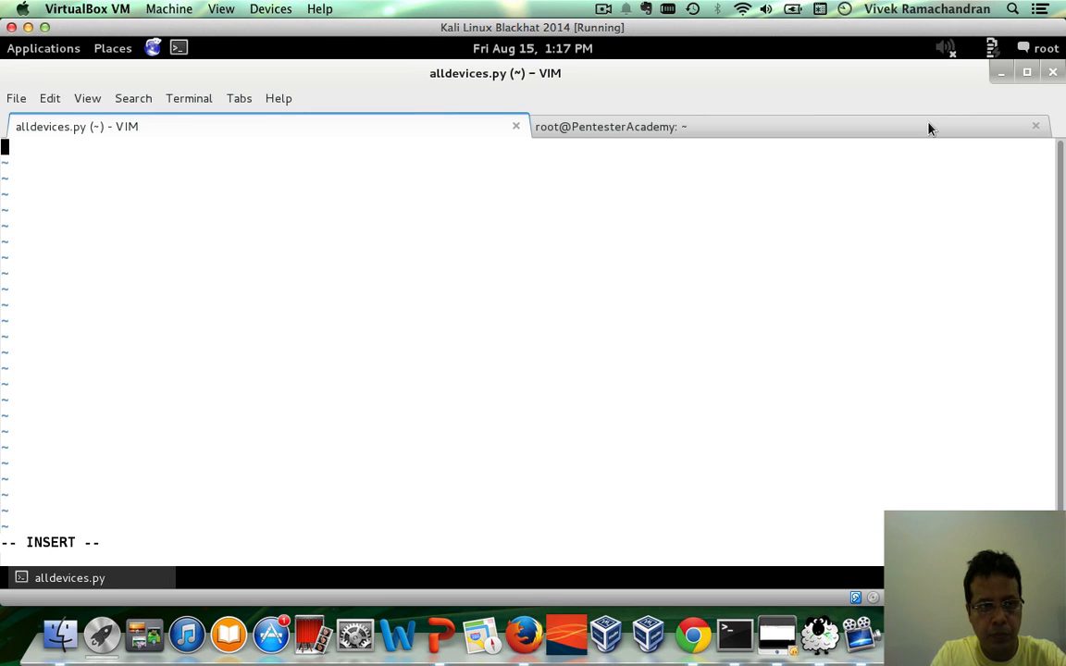
Write the #!/usr/bin/python shebang, import sys, and from scapy.all import *
type("#!")
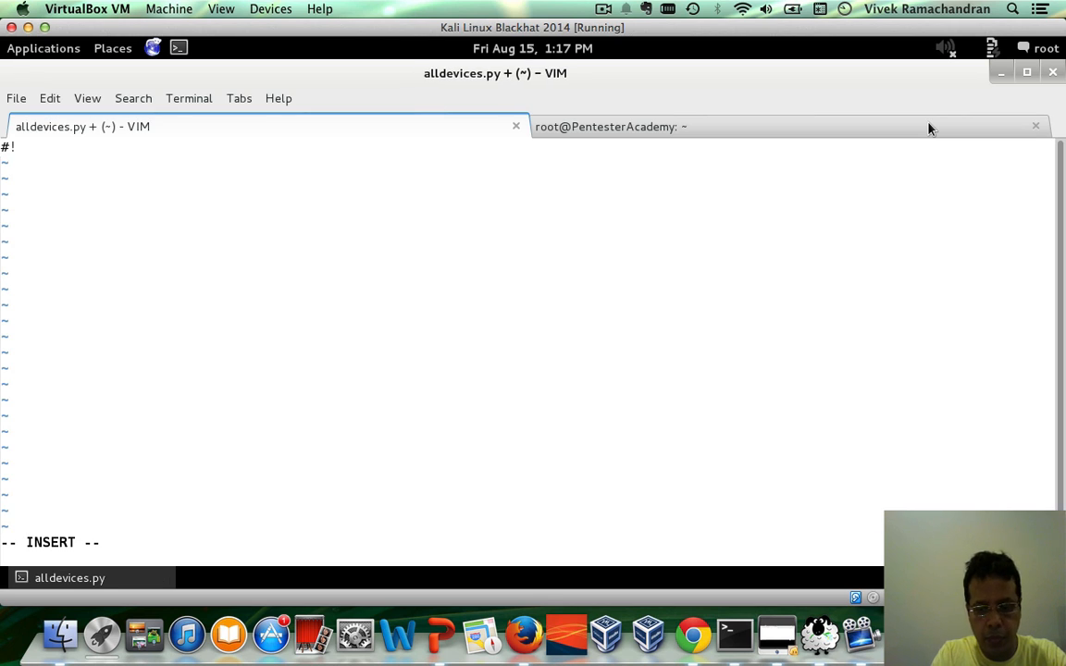
type("/usr/bin/")
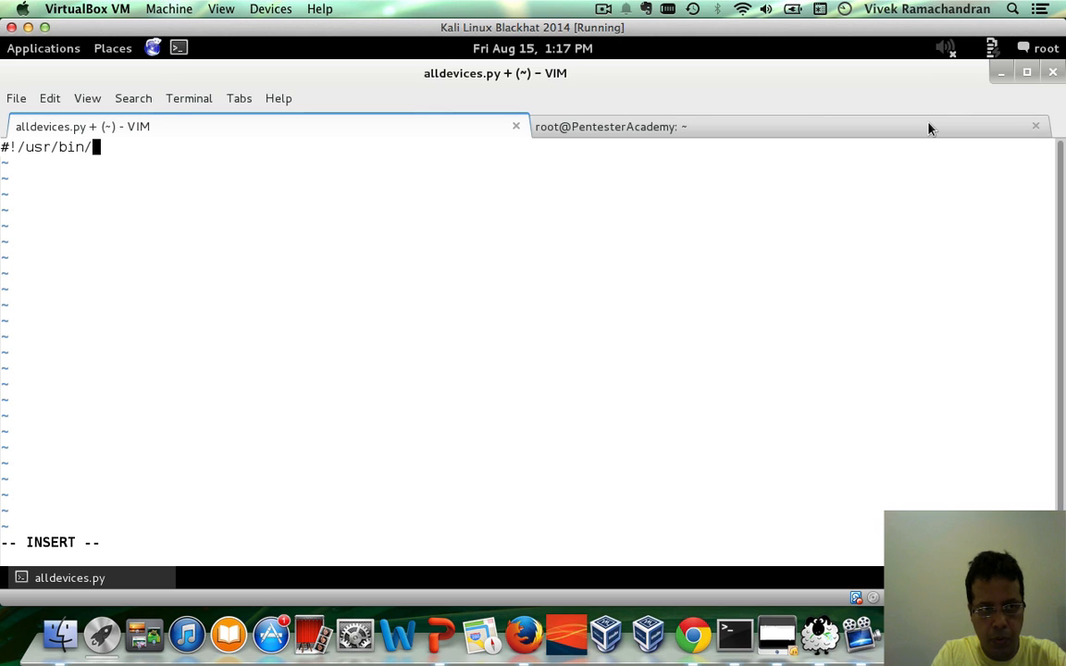
type("python")
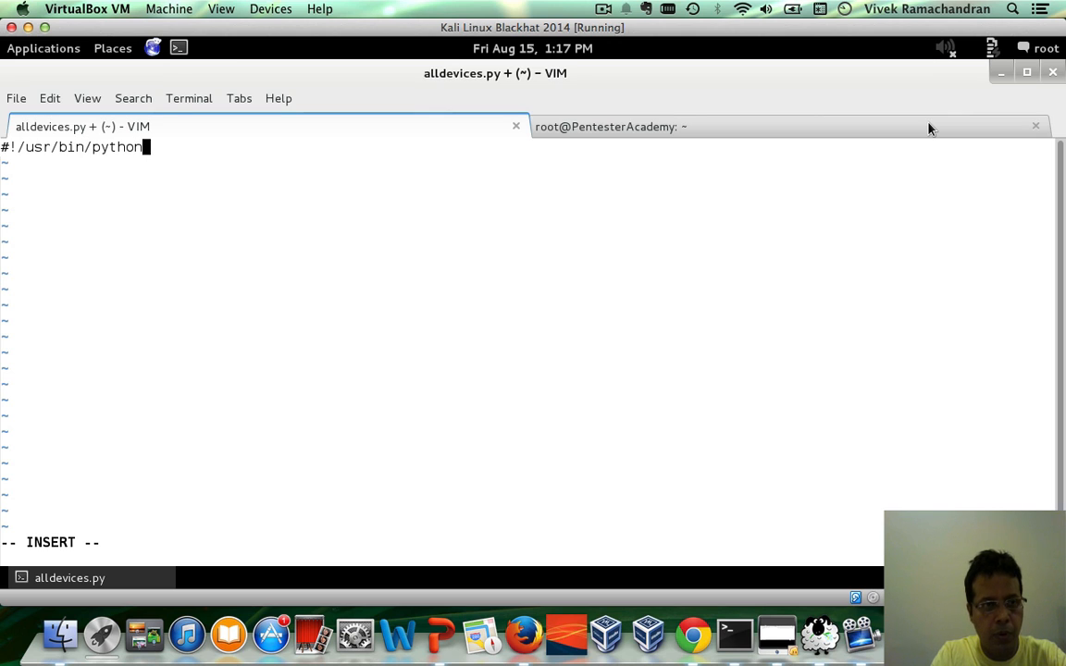
type("impor")
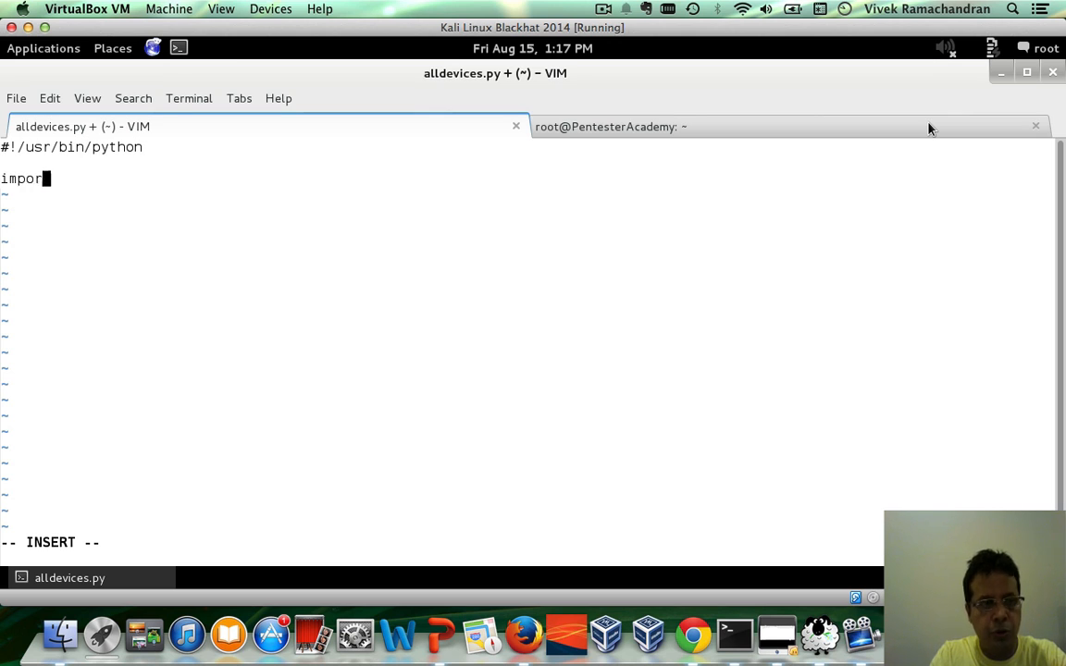
type("t sys")
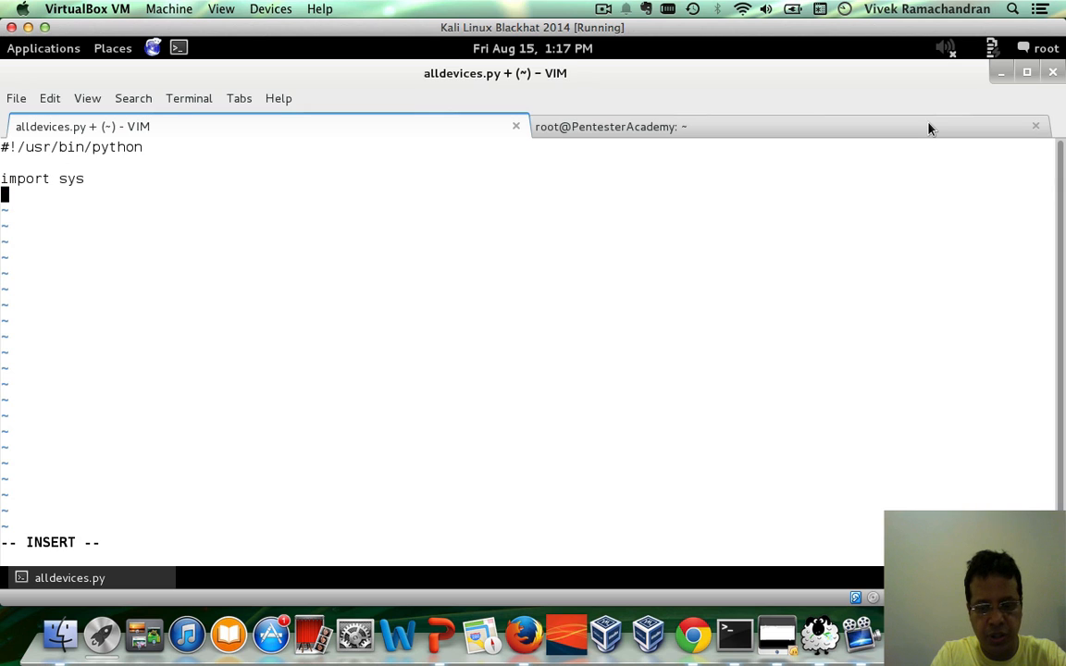
type("from s")
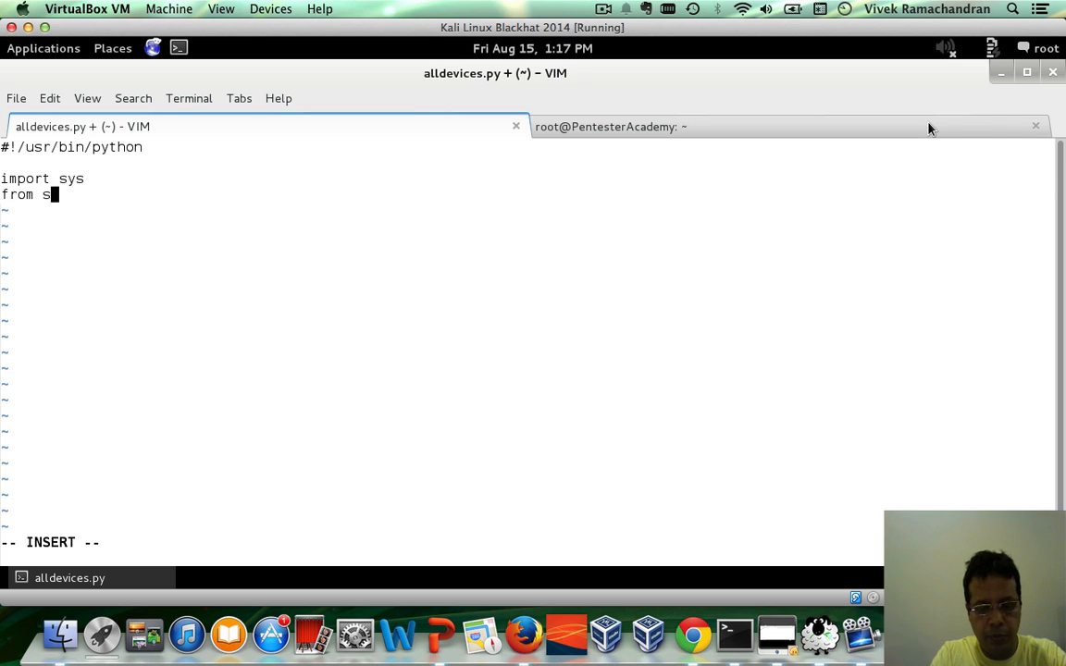
type("capy.all import")
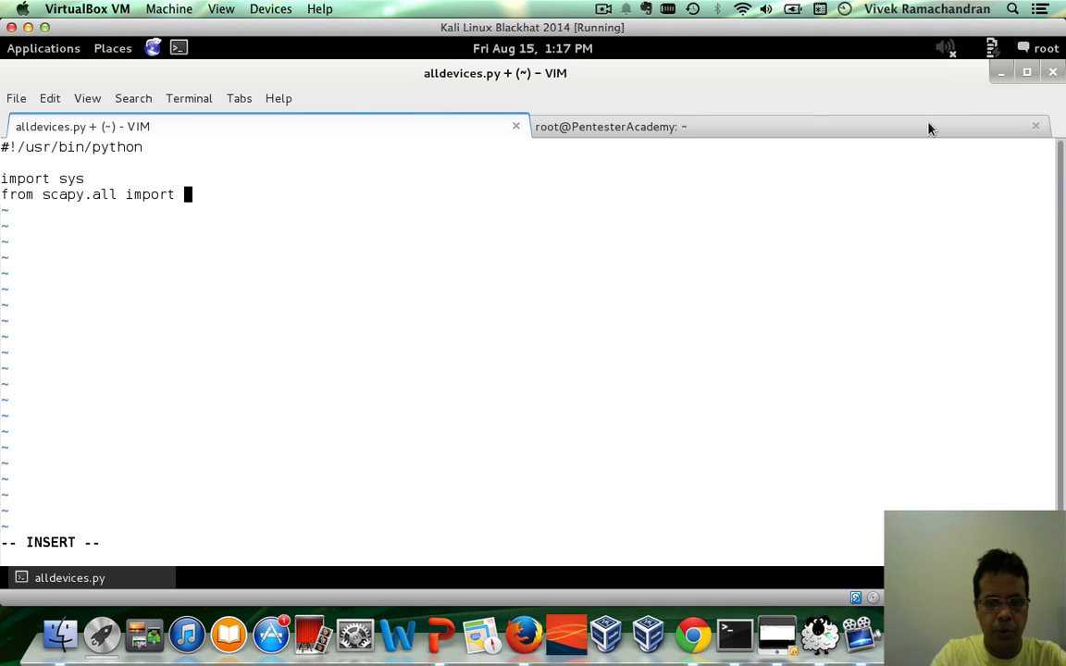
type("*")
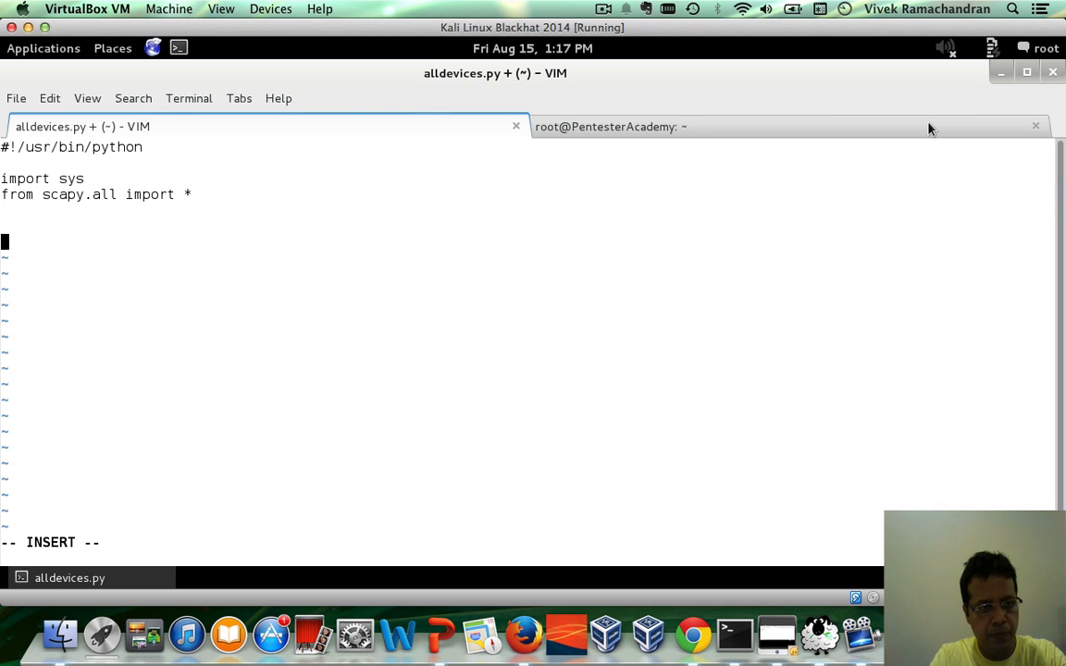
Write a sniff call taking iface from sys.argv[1] and count from int(sys.argv[2])
type("sniff")
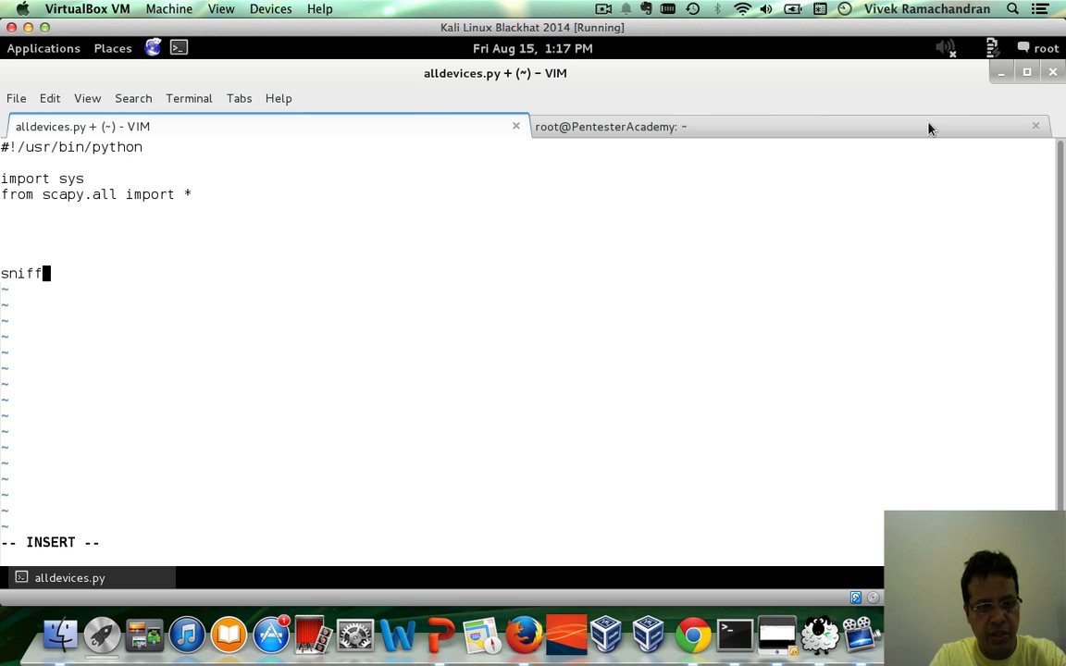
type("(")
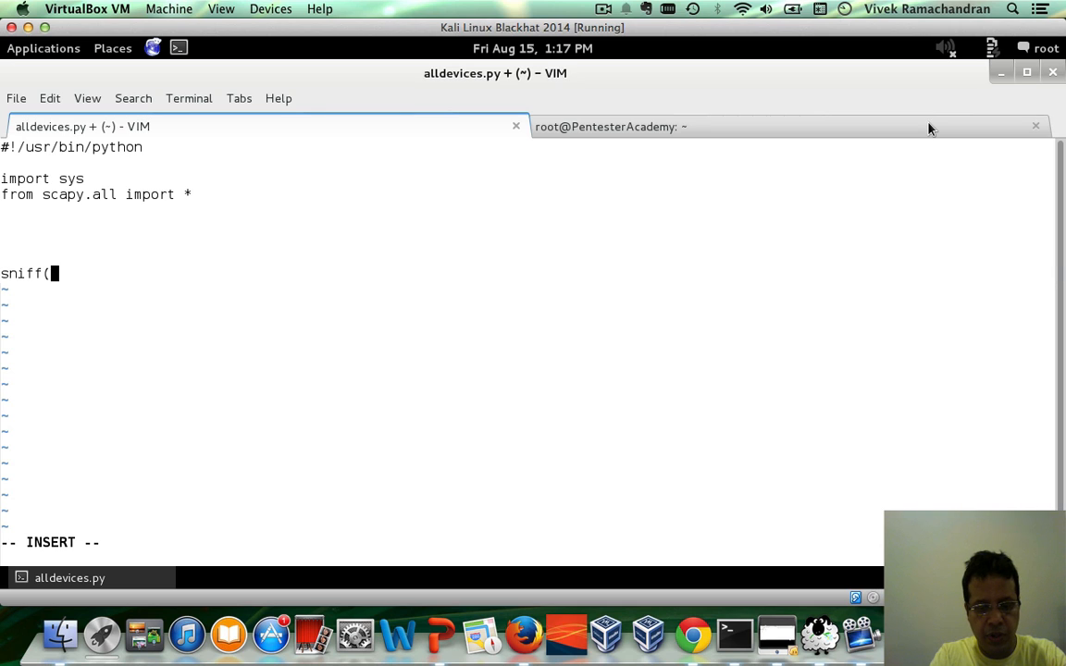
type("iface")
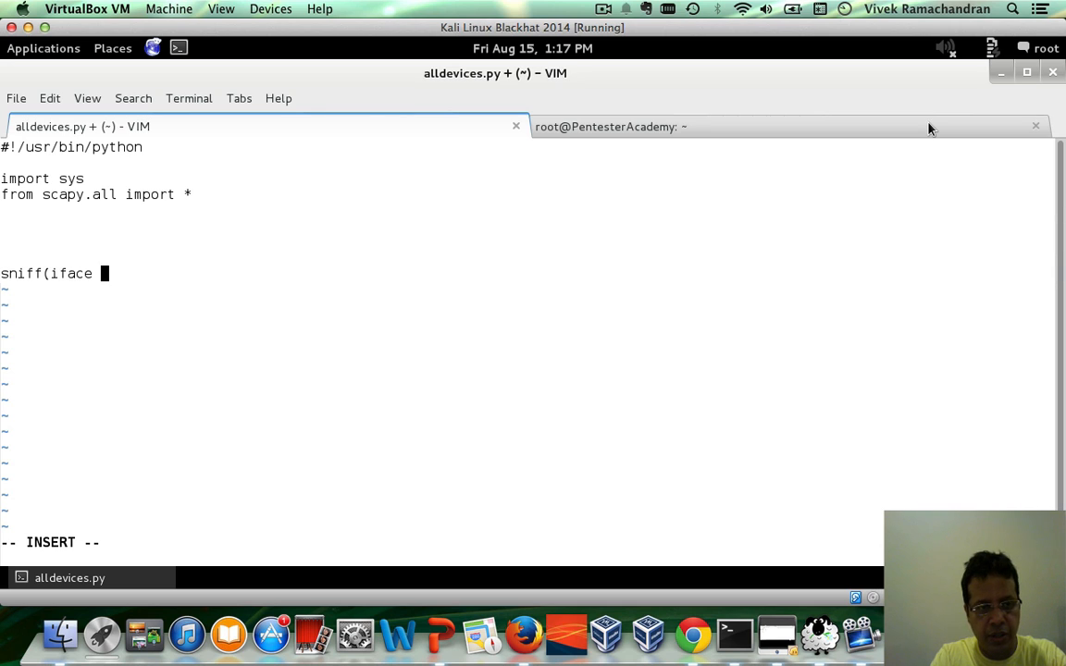
type("=")
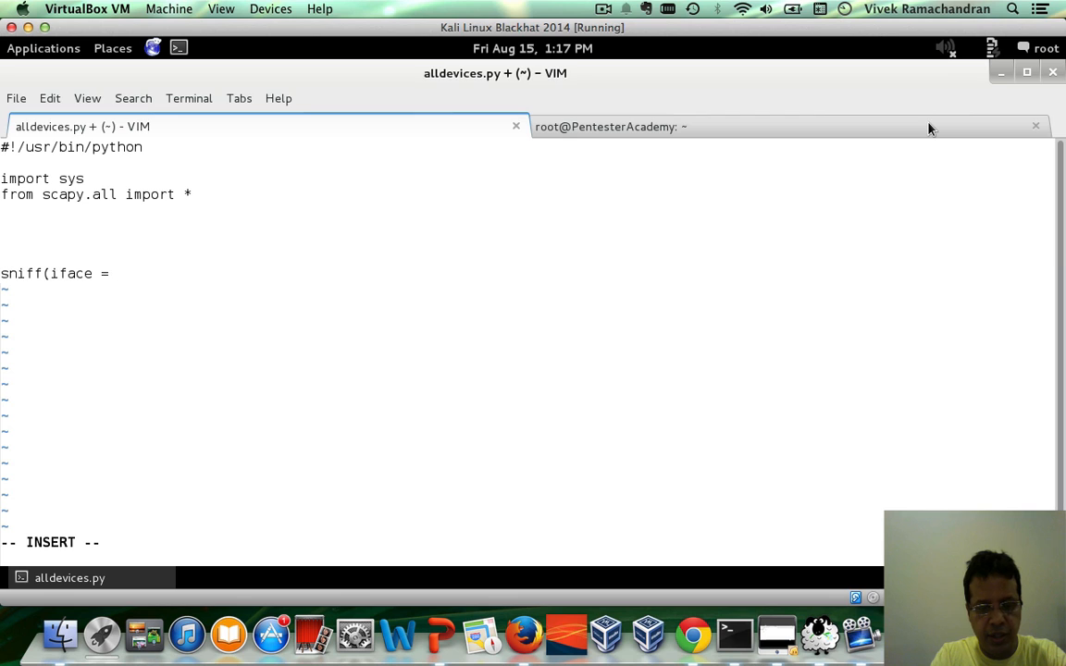
type("sys.a")
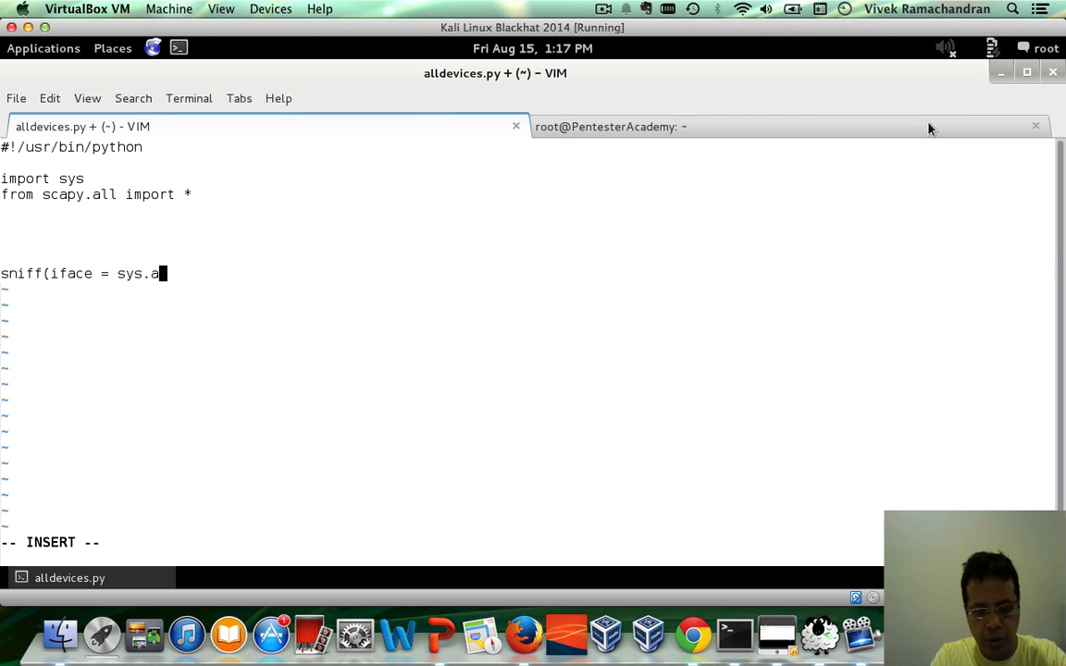
type("rgv[1]")
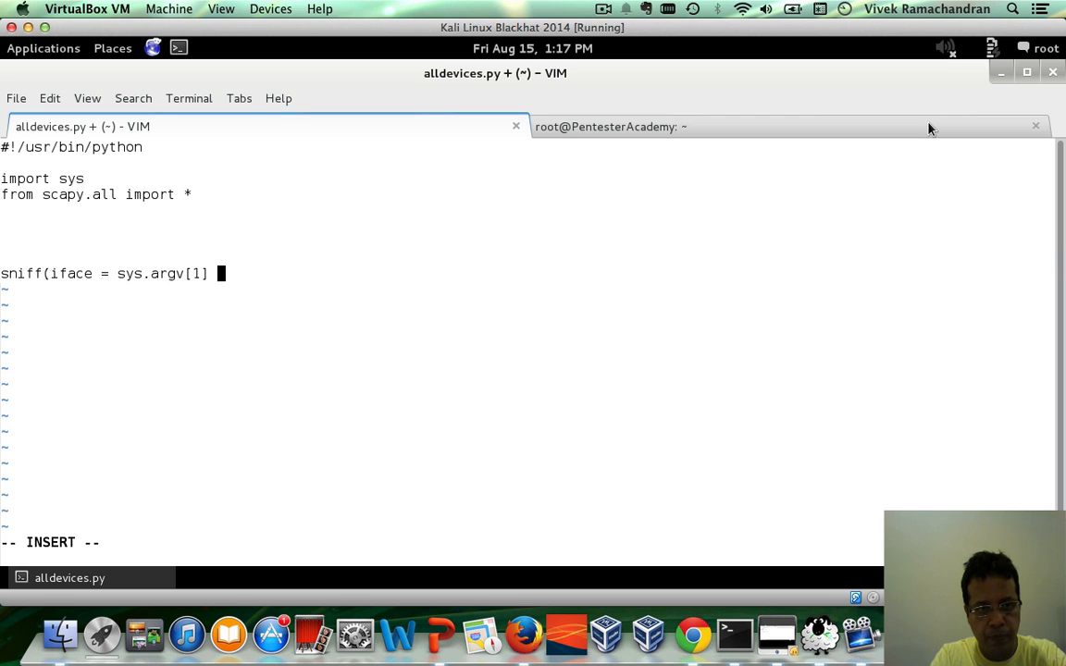
type(", co")
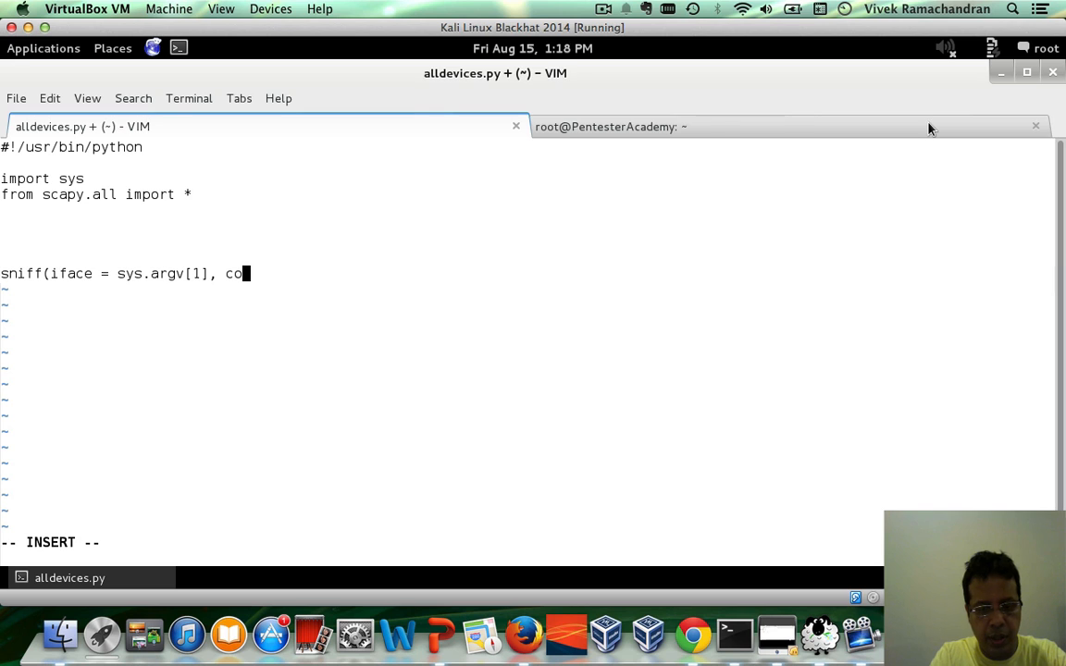
type("unt =")
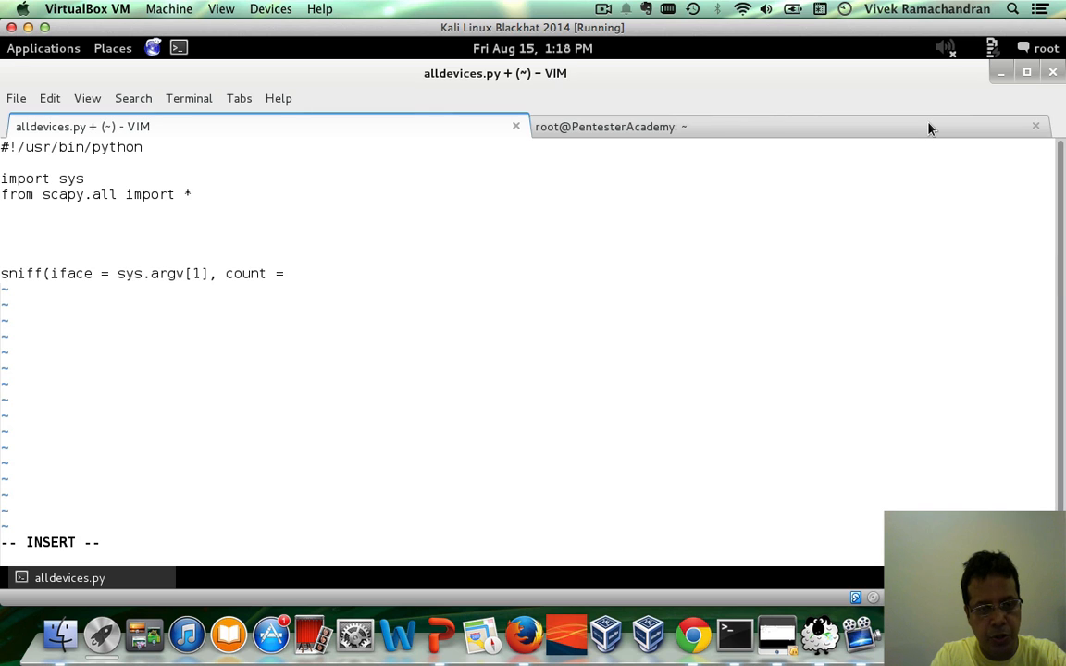
type("int (")
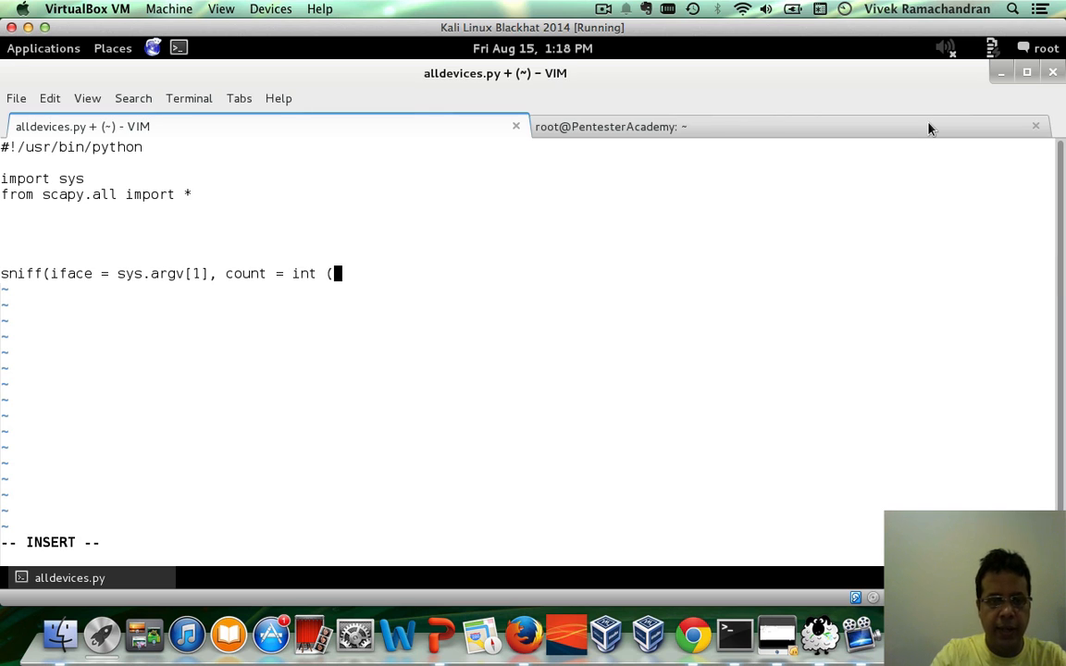
key("BackSpace")
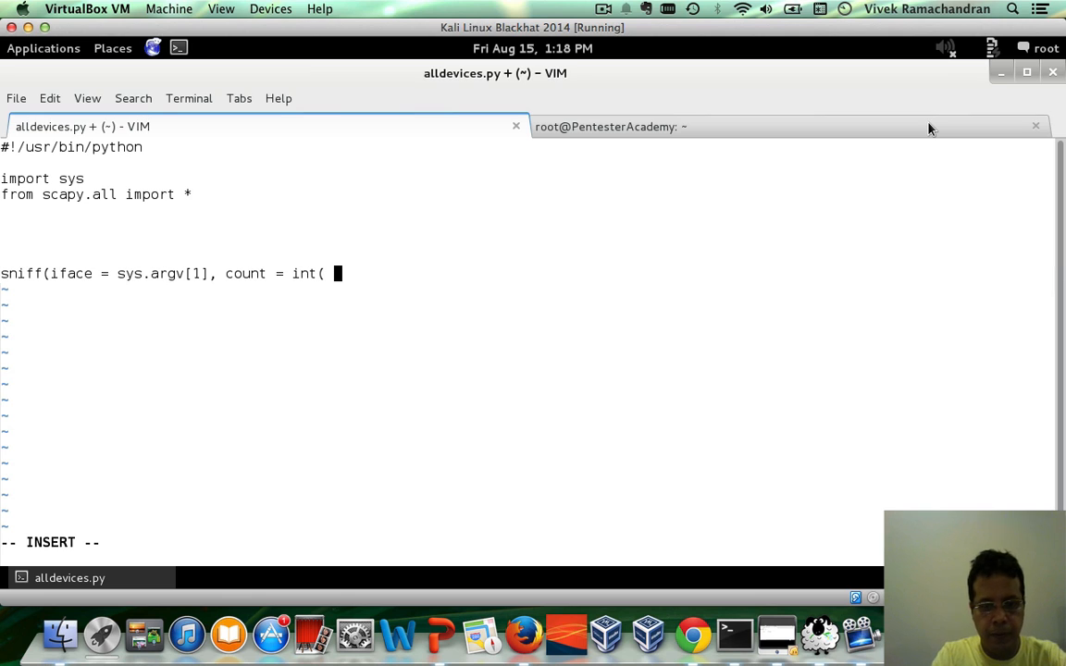
type("sys.argv")
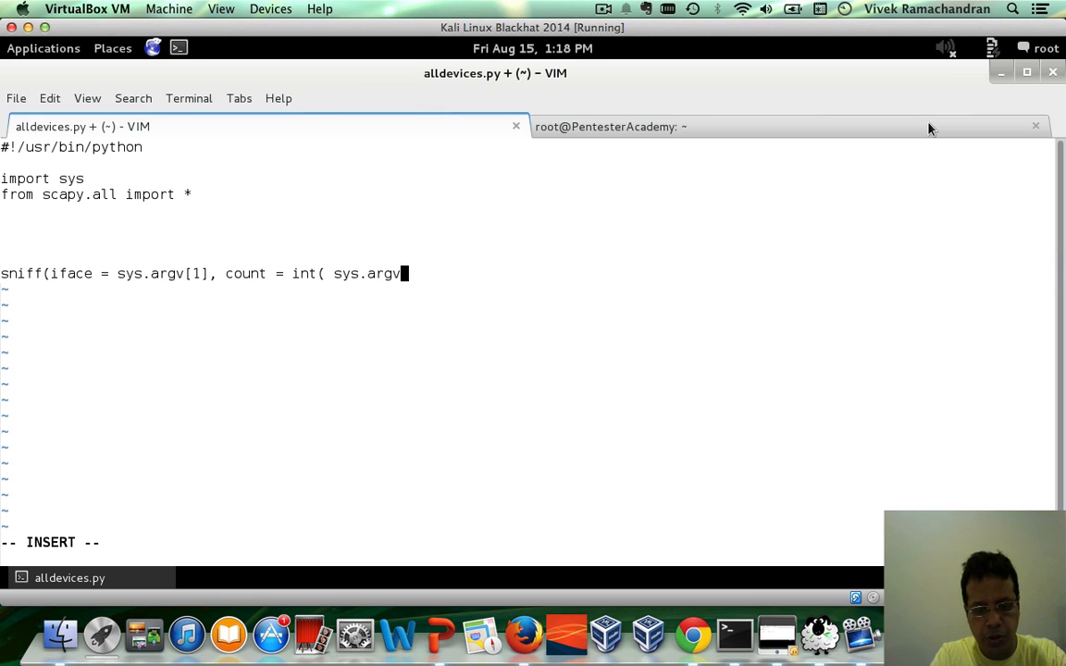
type("[1] )")
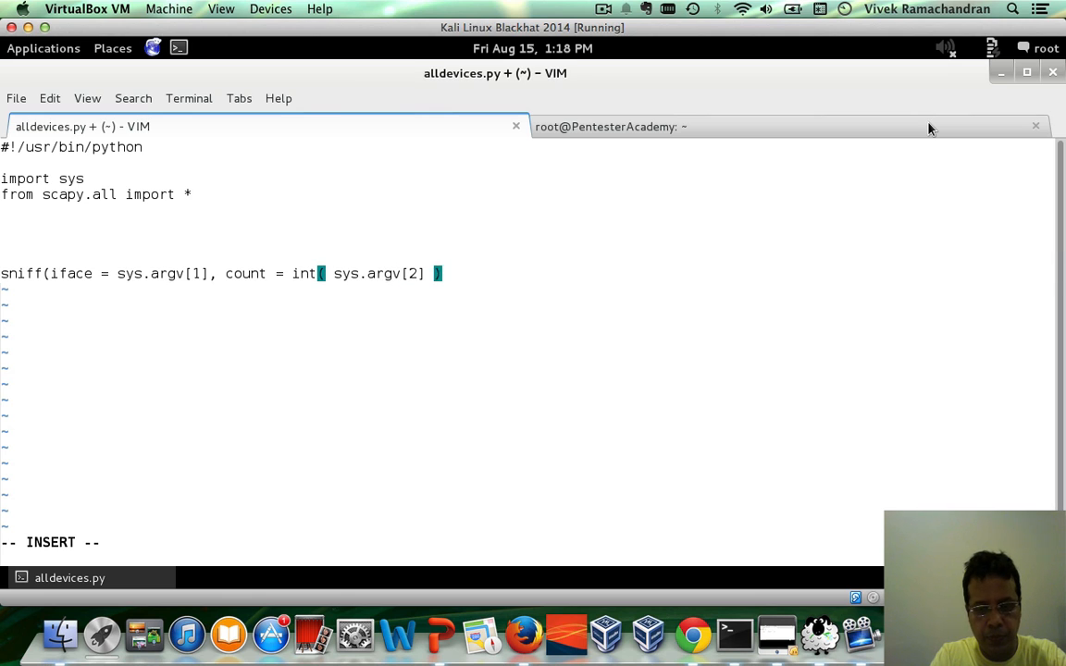
Add prn = PacketHandler as the sniff callback
type(", prn")
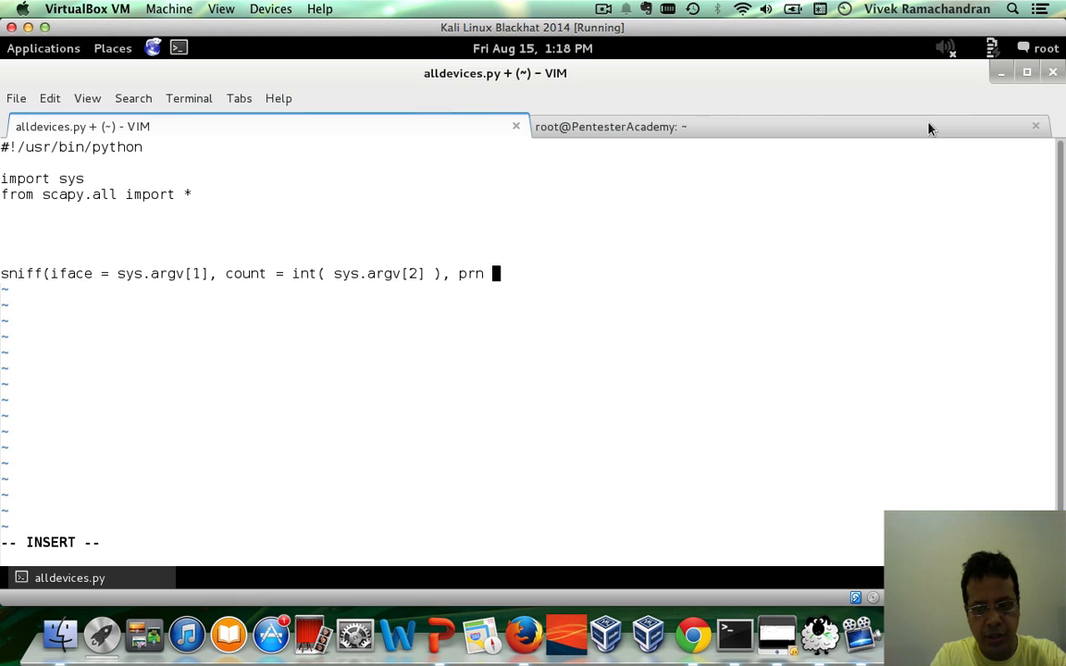
type("=")
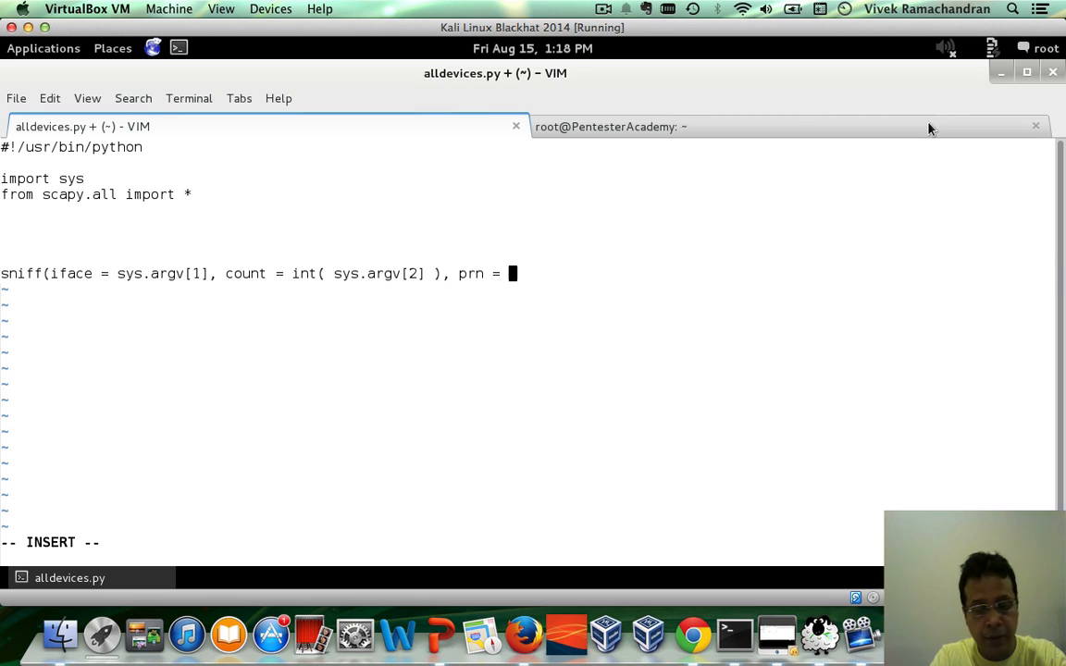
type("P")
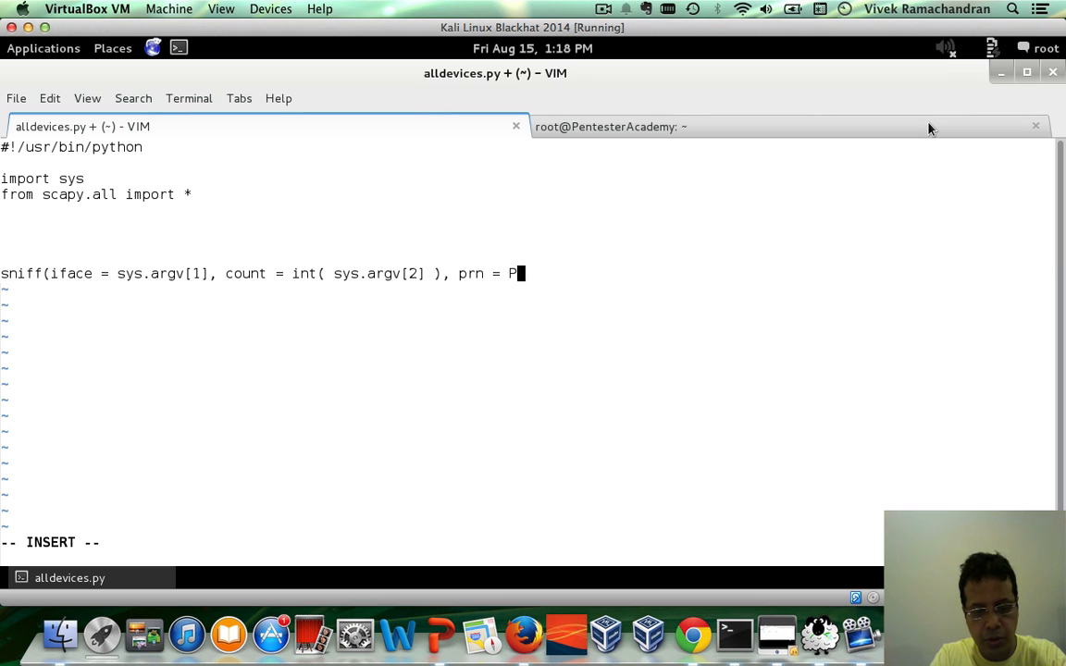
type("acket")
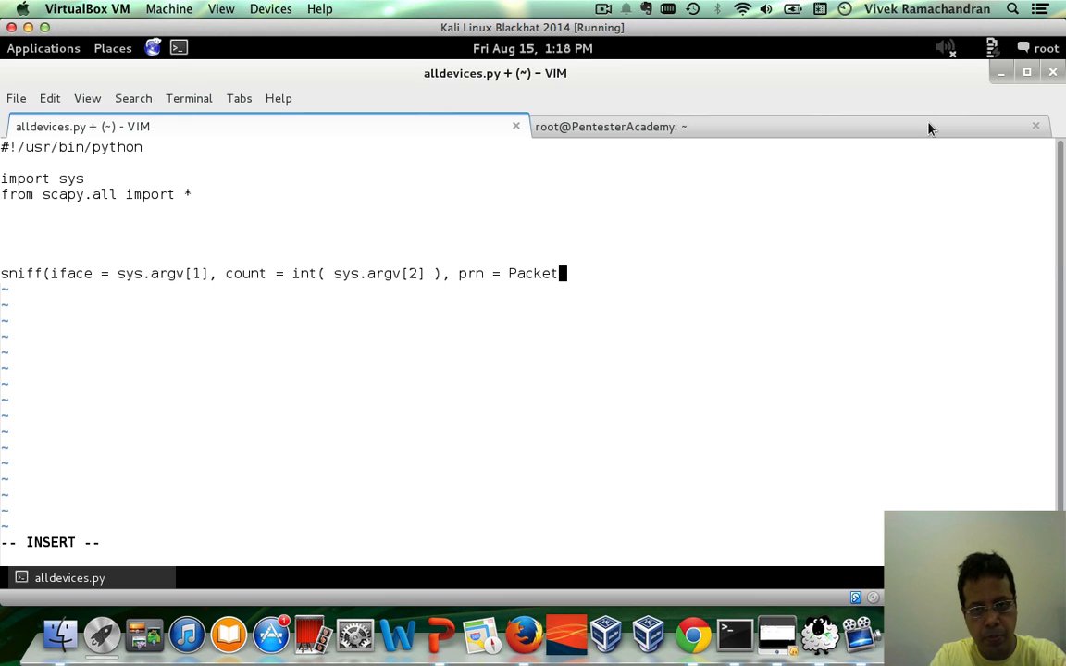
type("Handler)")
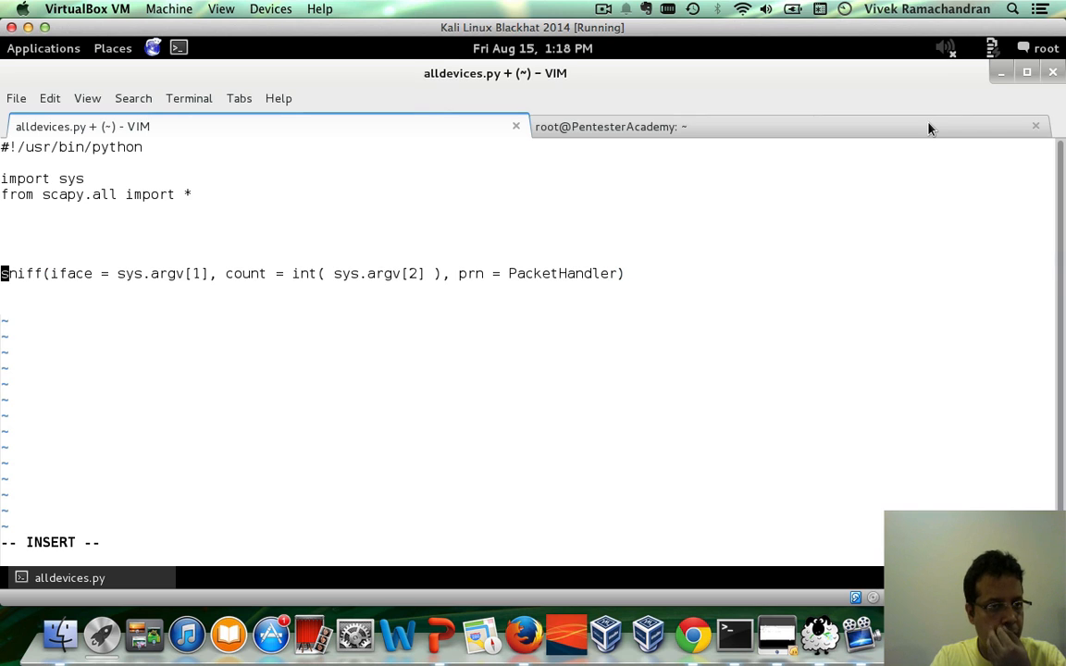
Define the PacketHandler(pkt) function header
type("def")
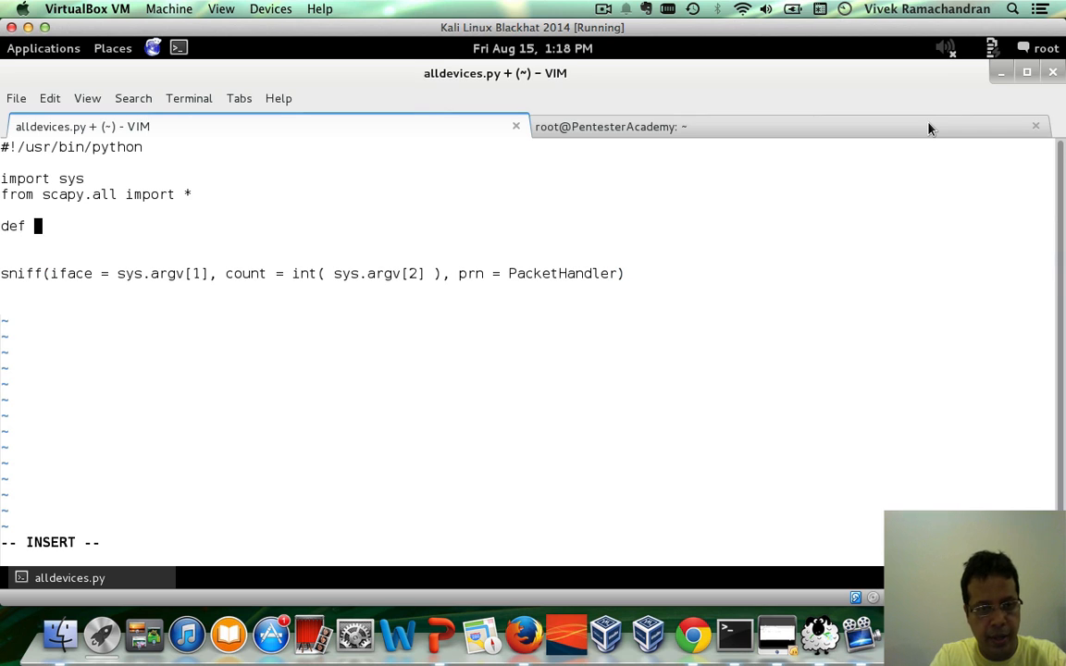
type("PacketHa")
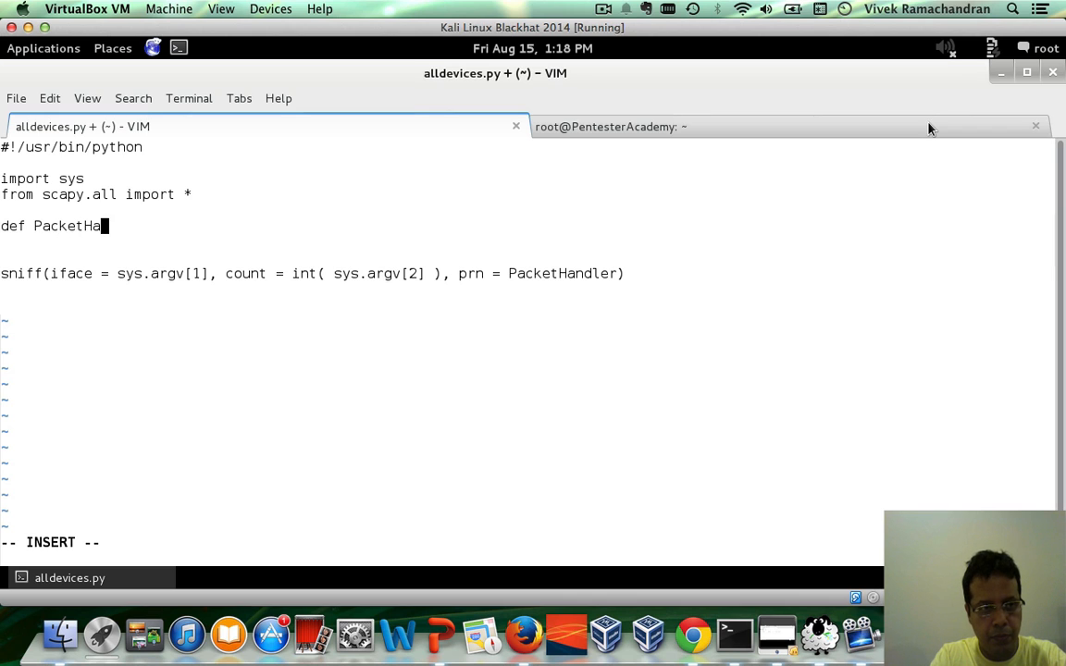
type("dler")
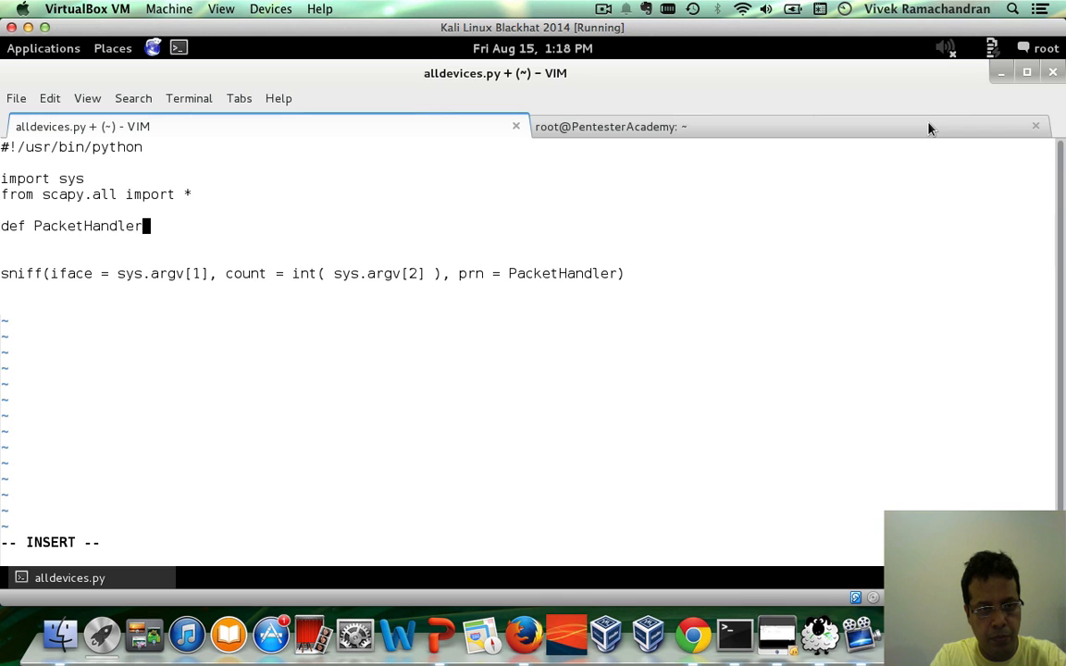
type("(pkt) :")
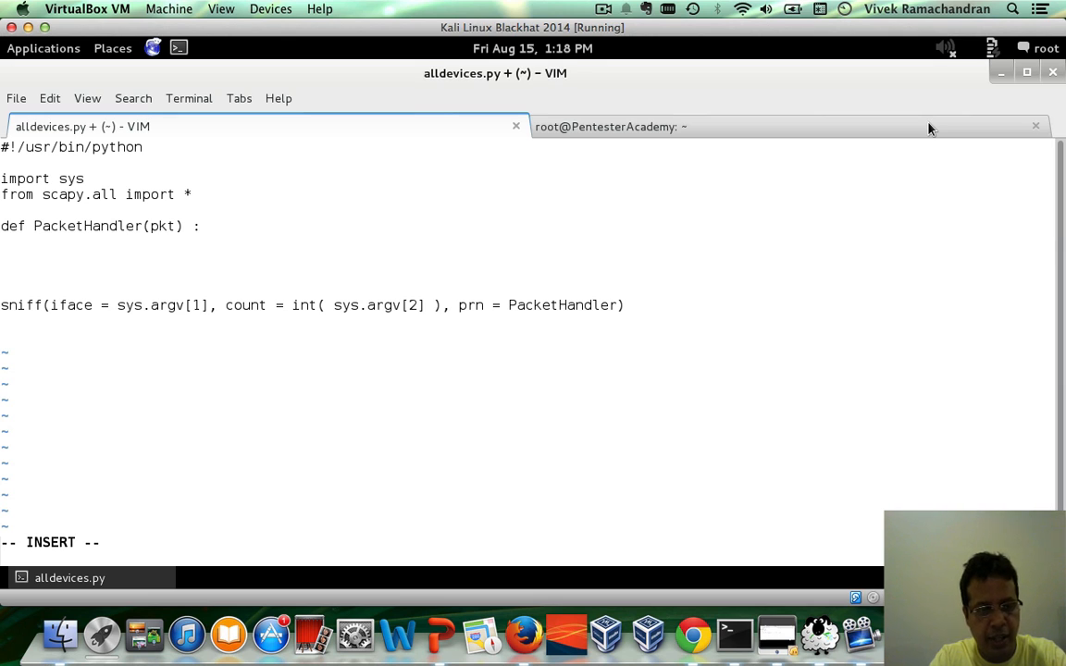
Check pkt.haslayer(Dot11) and store pkt.getlayer(Dot11) in dot11_layer
type("if pkt.")
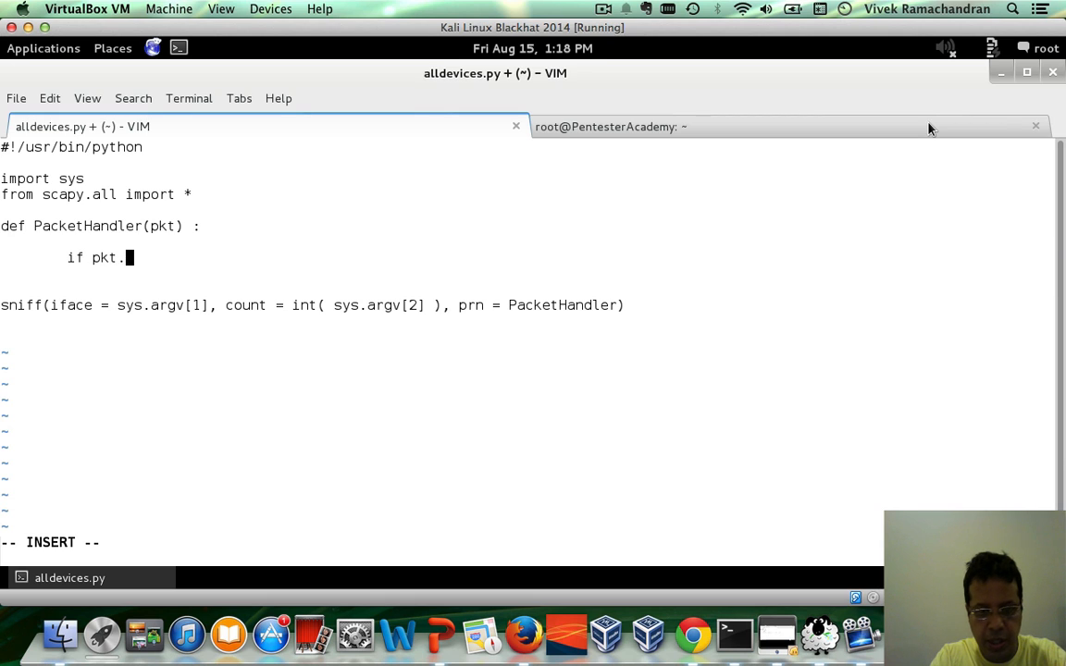
type("haslayer")
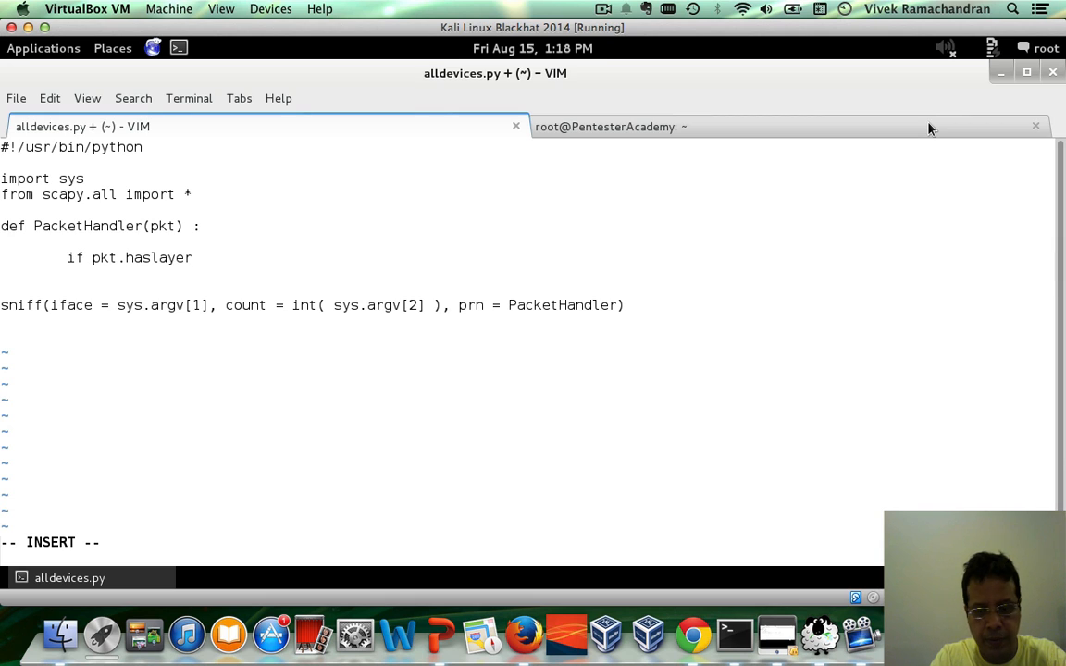
type("(Dot1")
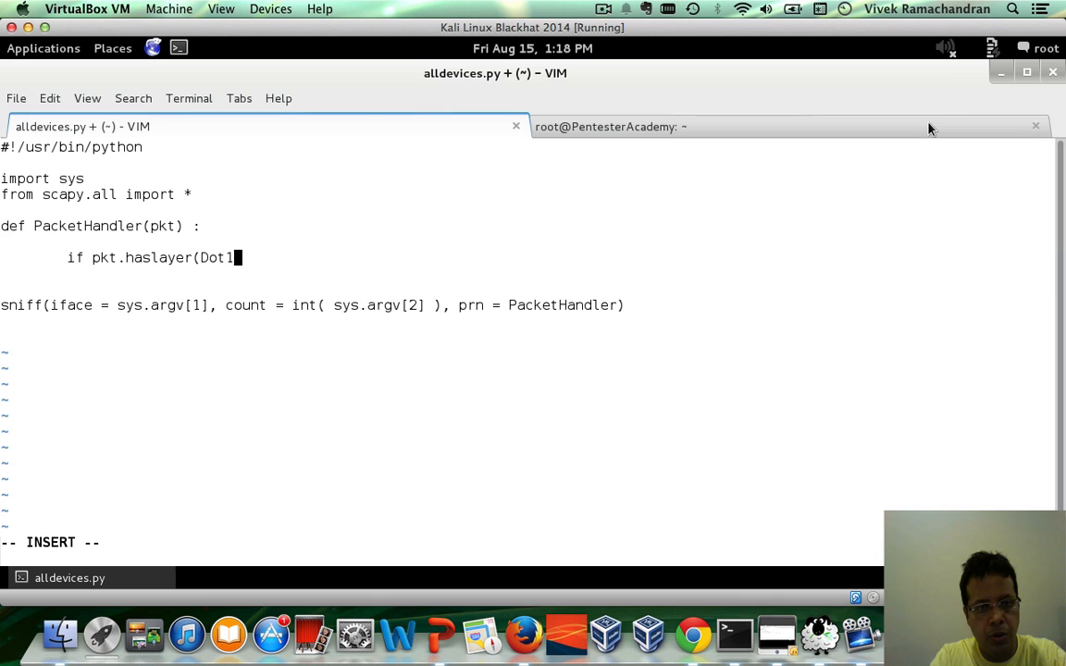
type("1) :")
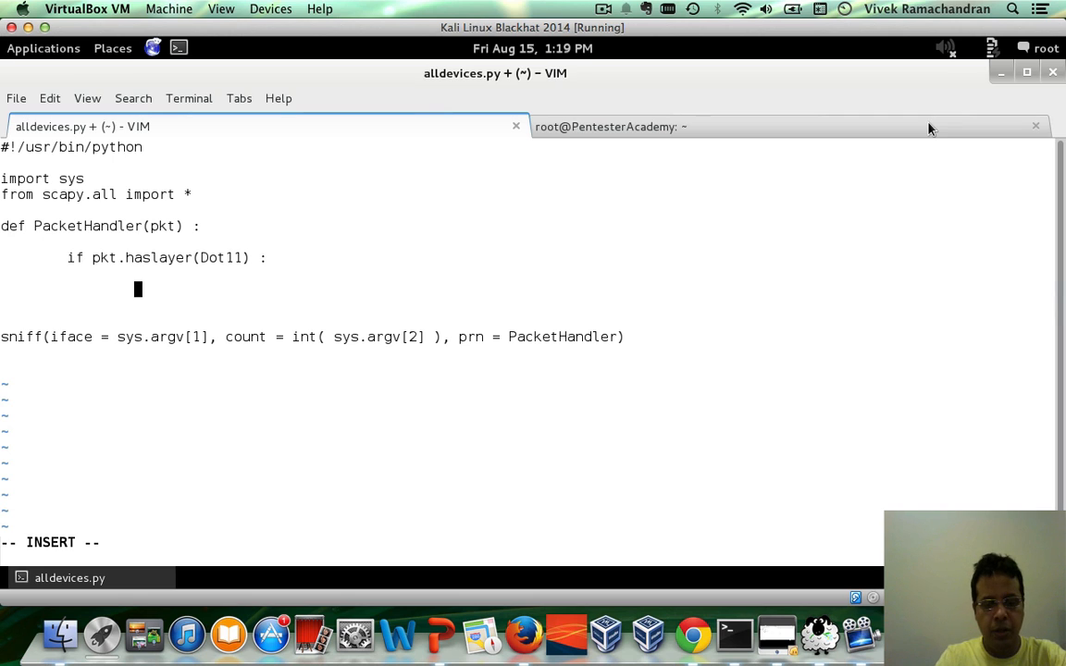
type("dot11_layer = p")
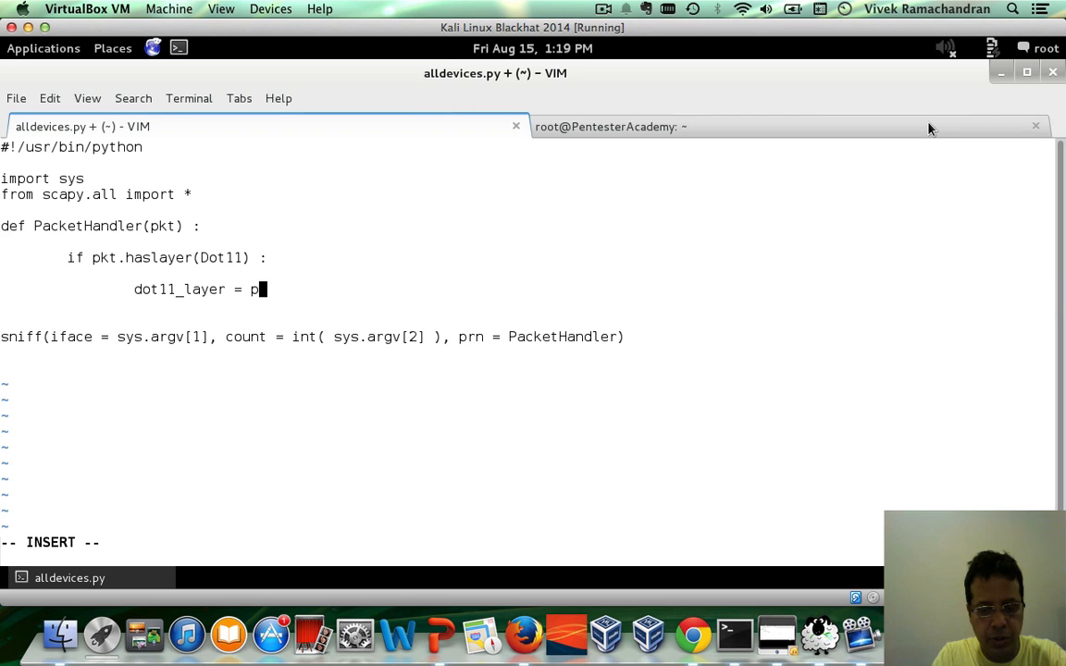
type("kt.getlayer(Dot11)")
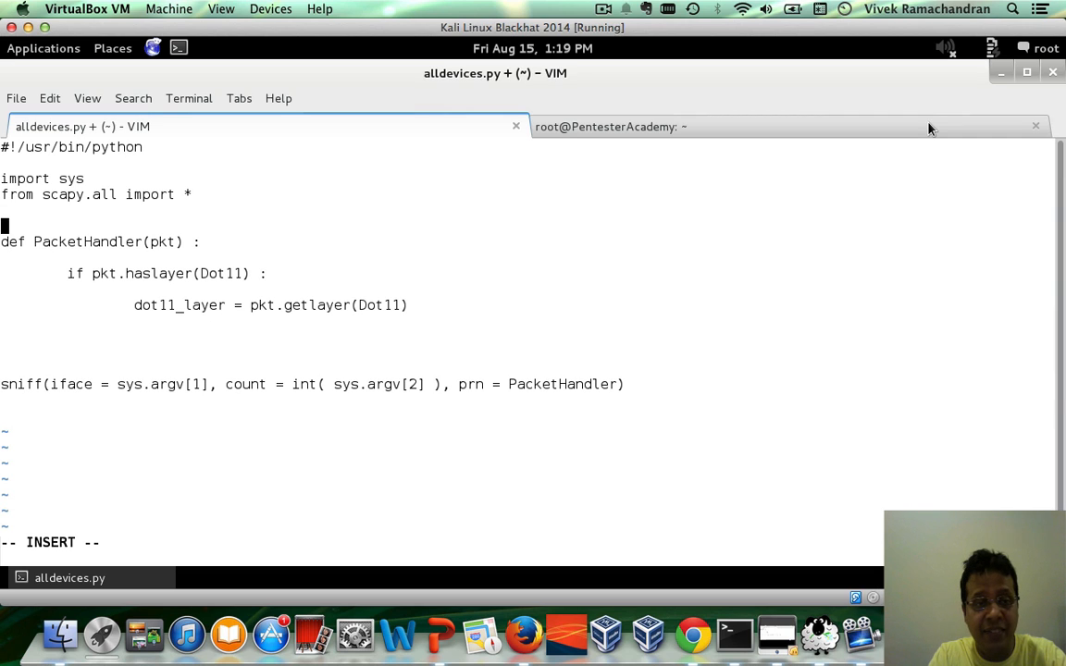
Declare a global devices = set() to track seen addresses
type("devices = s")
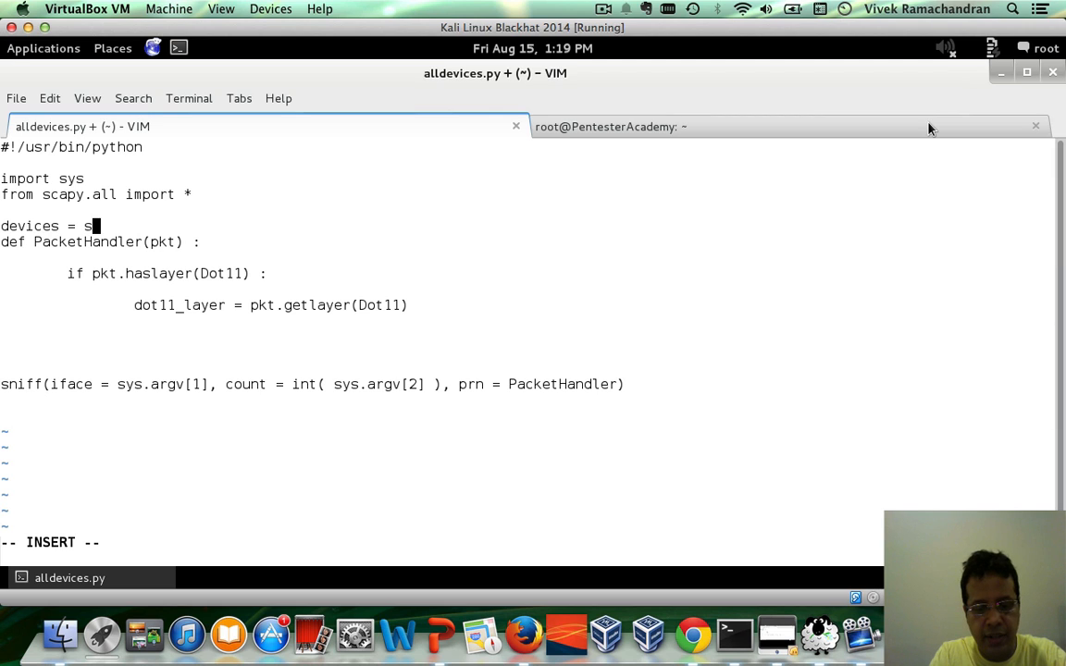
type("et()")
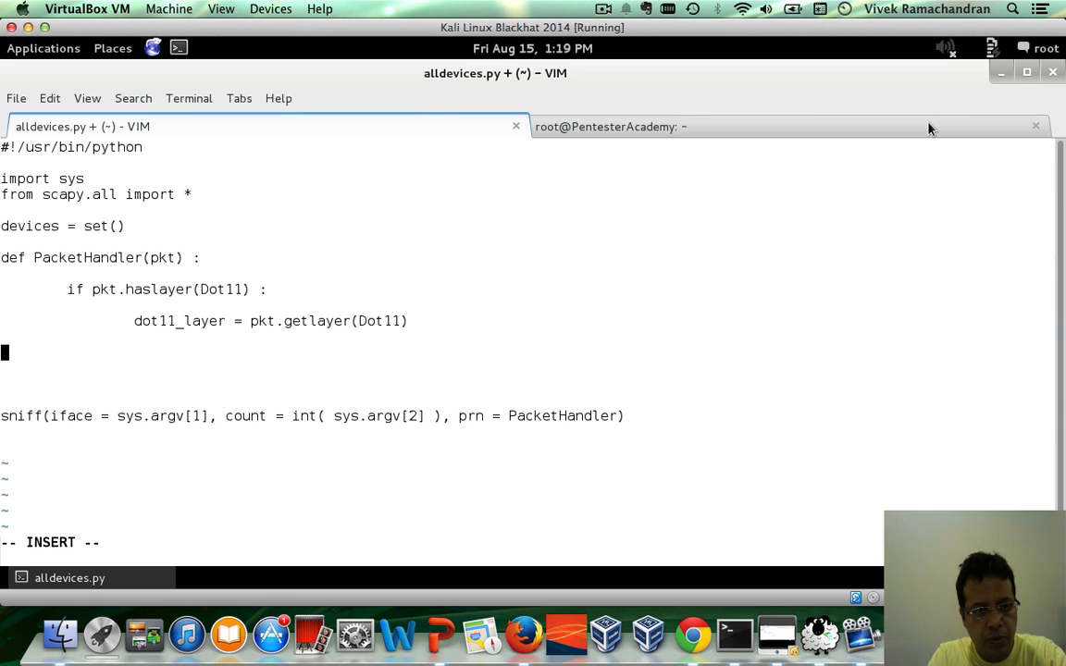
Add a condition checking dot11_layer.addr2 exists and is not in devices
type("if")
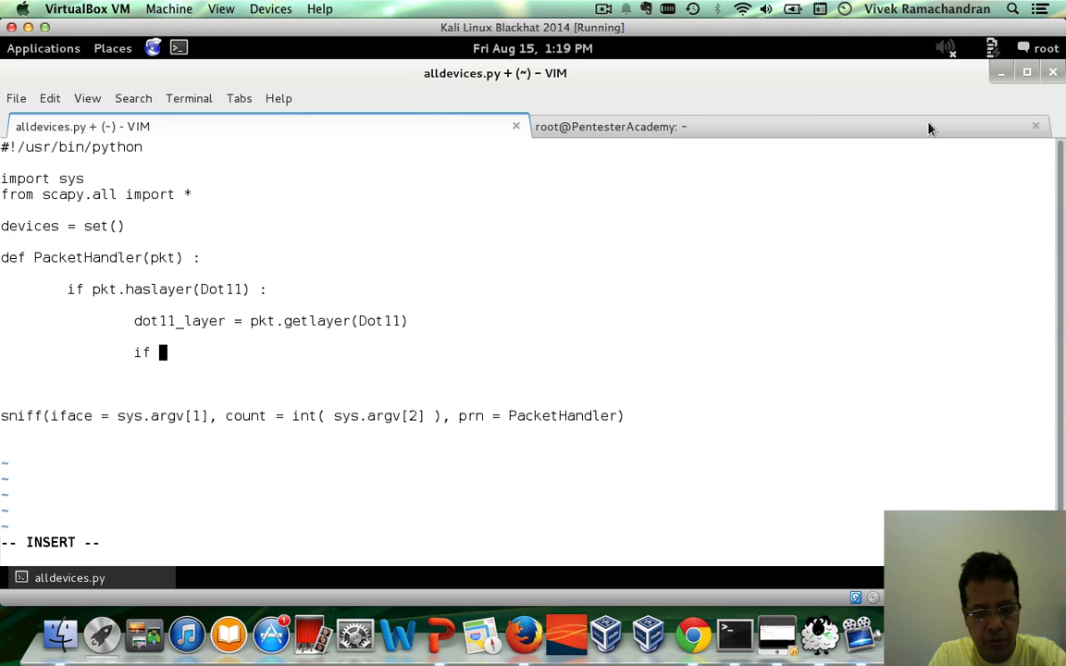
type("dot11_l")
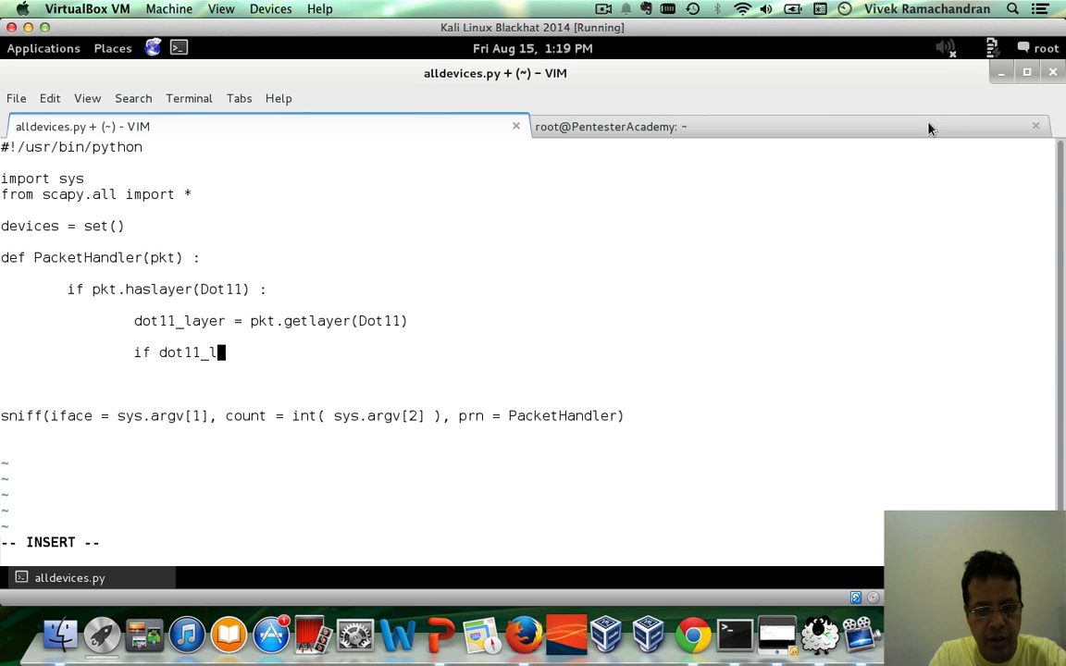
type("ayer.addr")
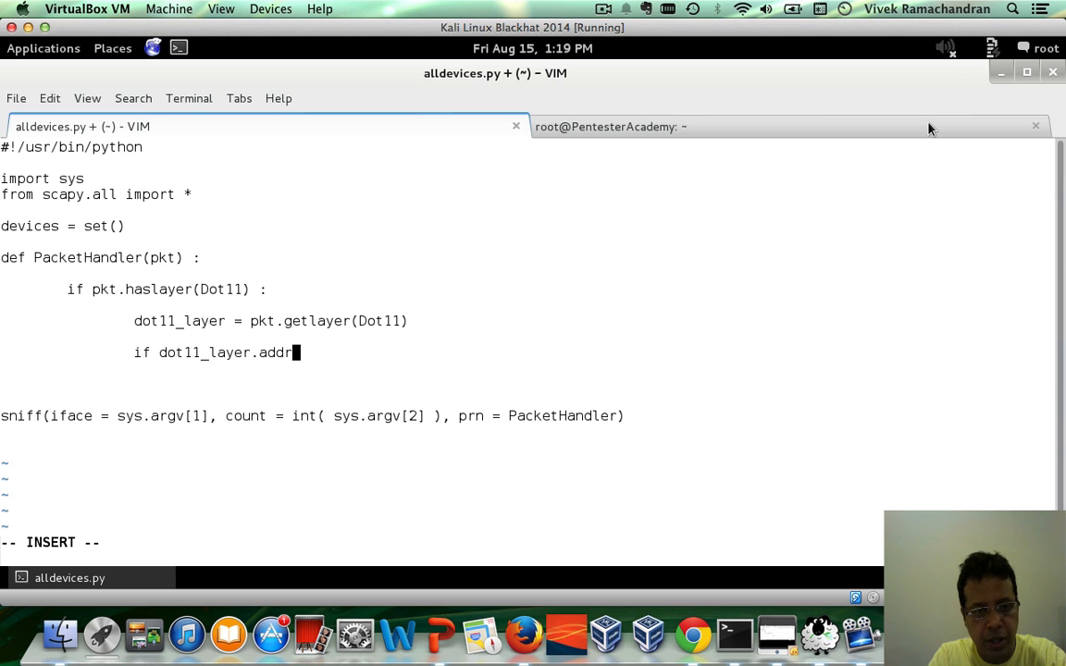
type("2")
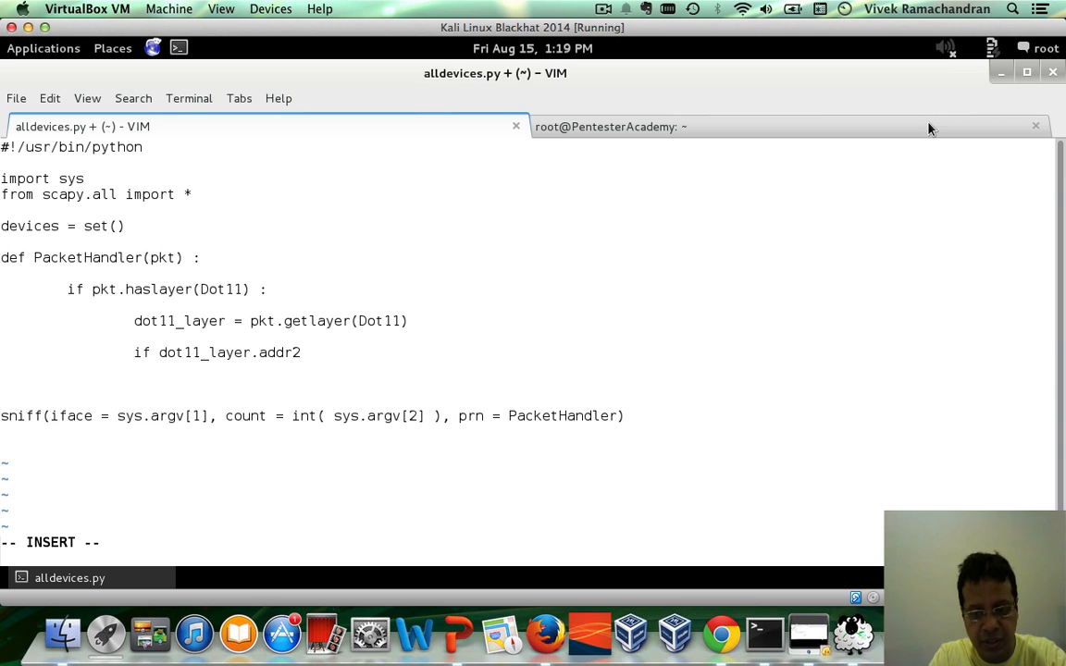
type("and (")
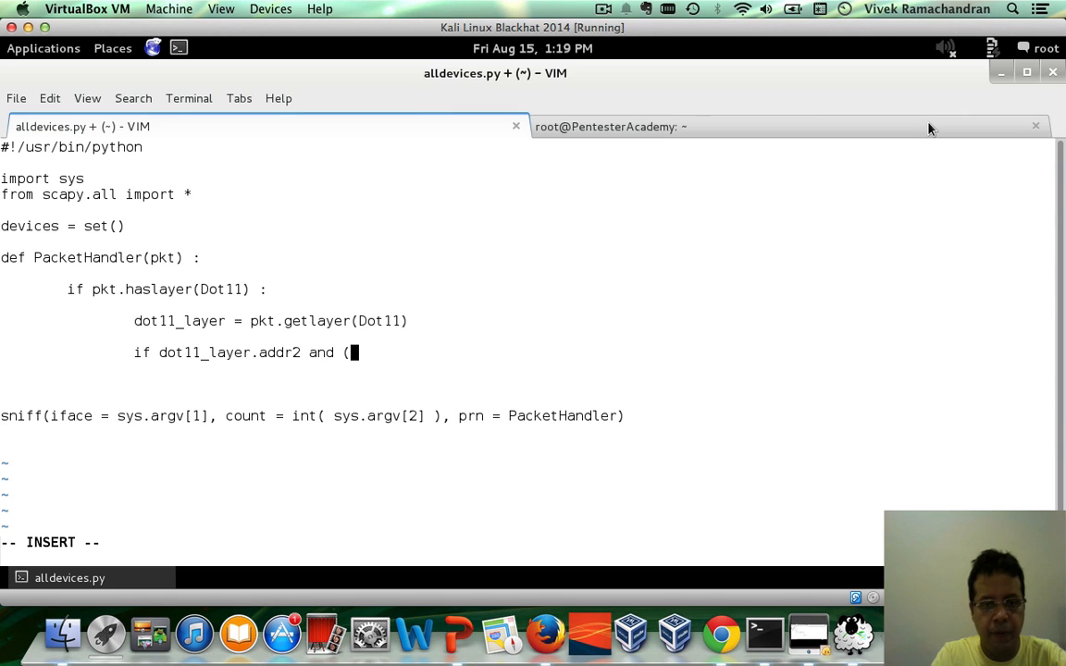
type("dot11_l")
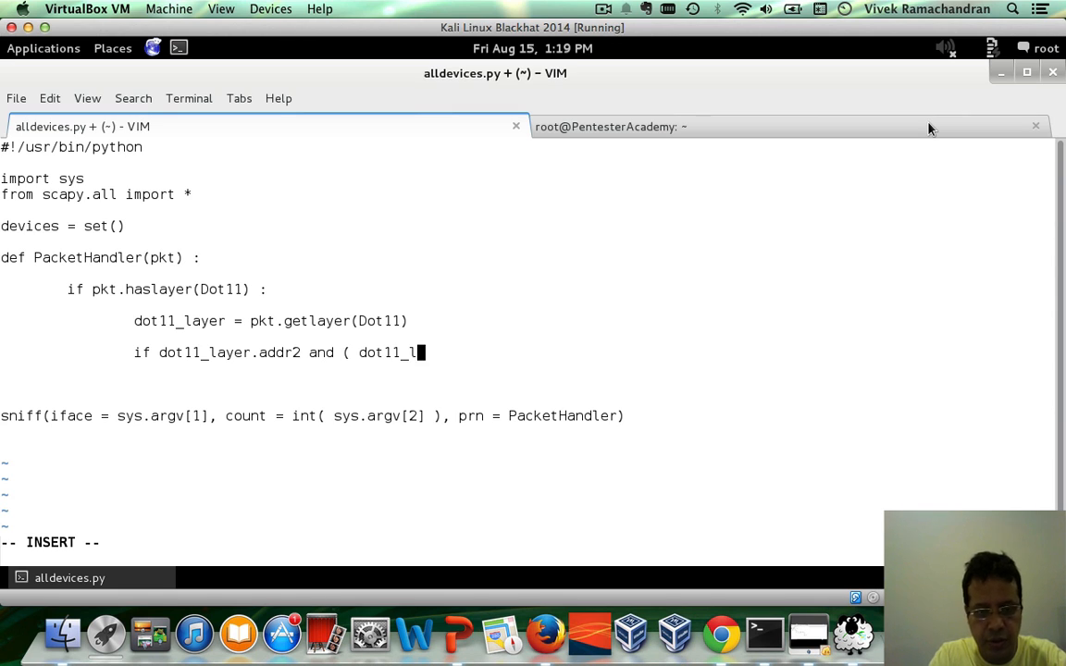
type("ayer.")
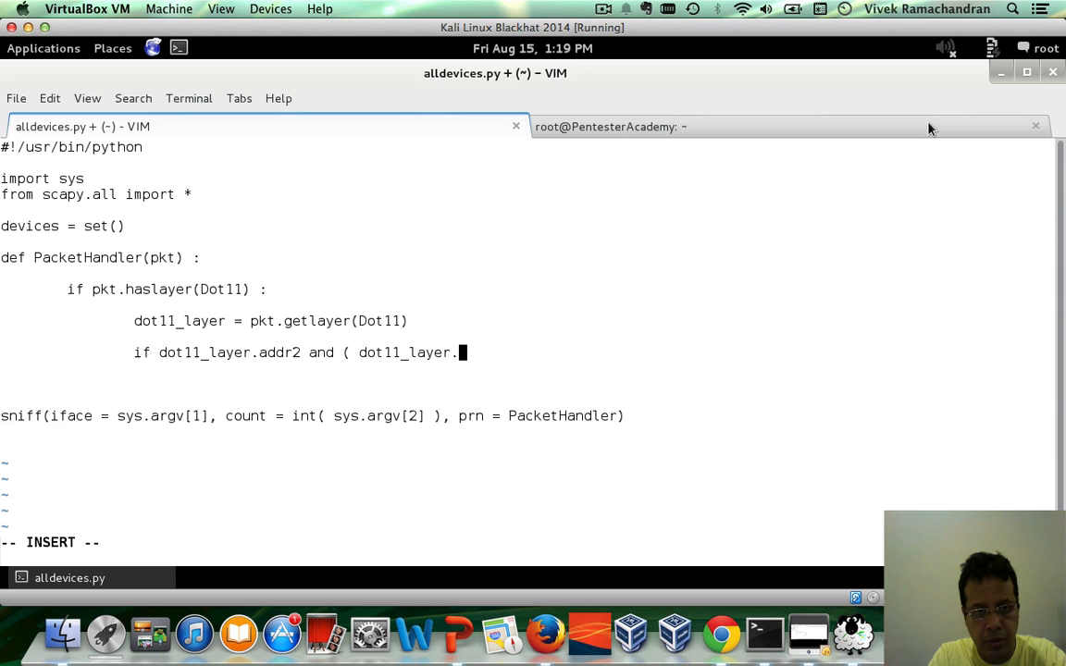
type("addr2")
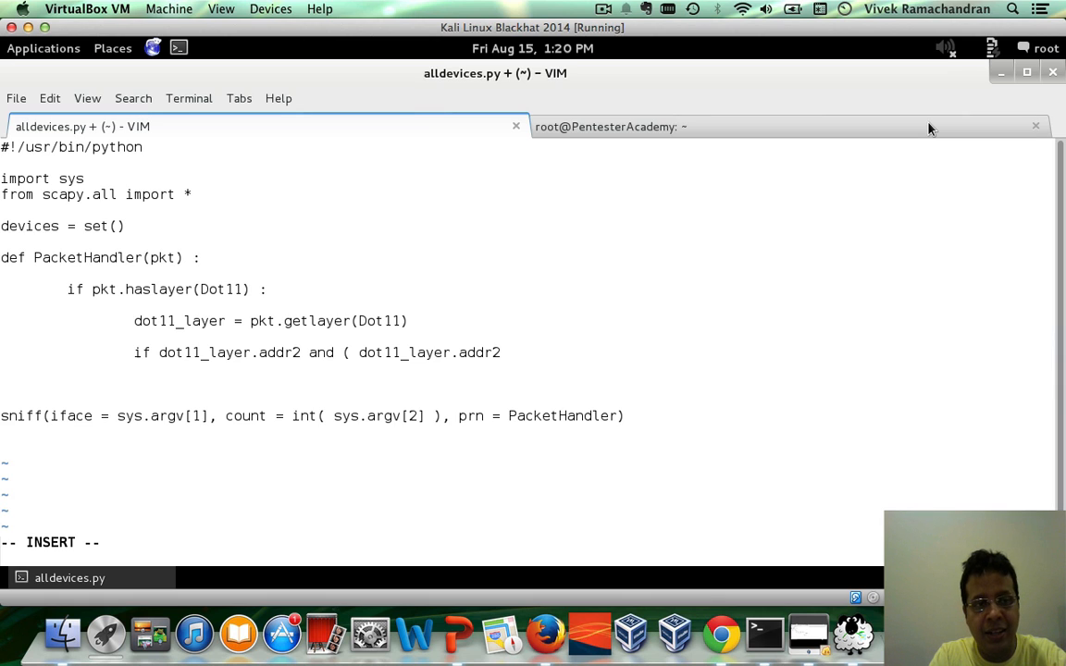
type("n")
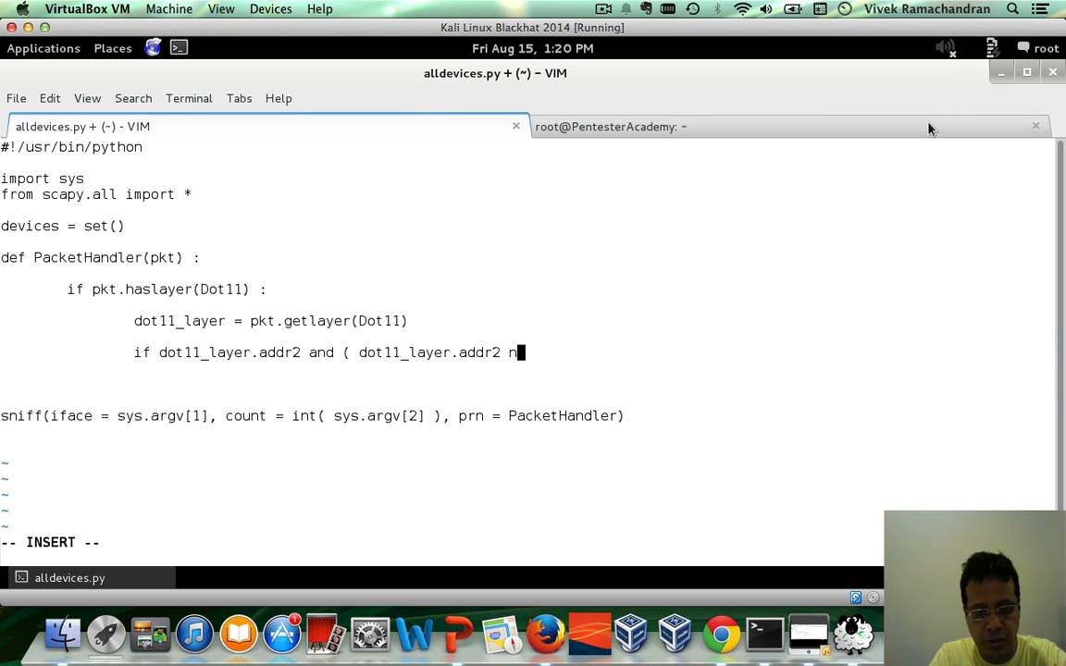
type("ot in devices ) :")
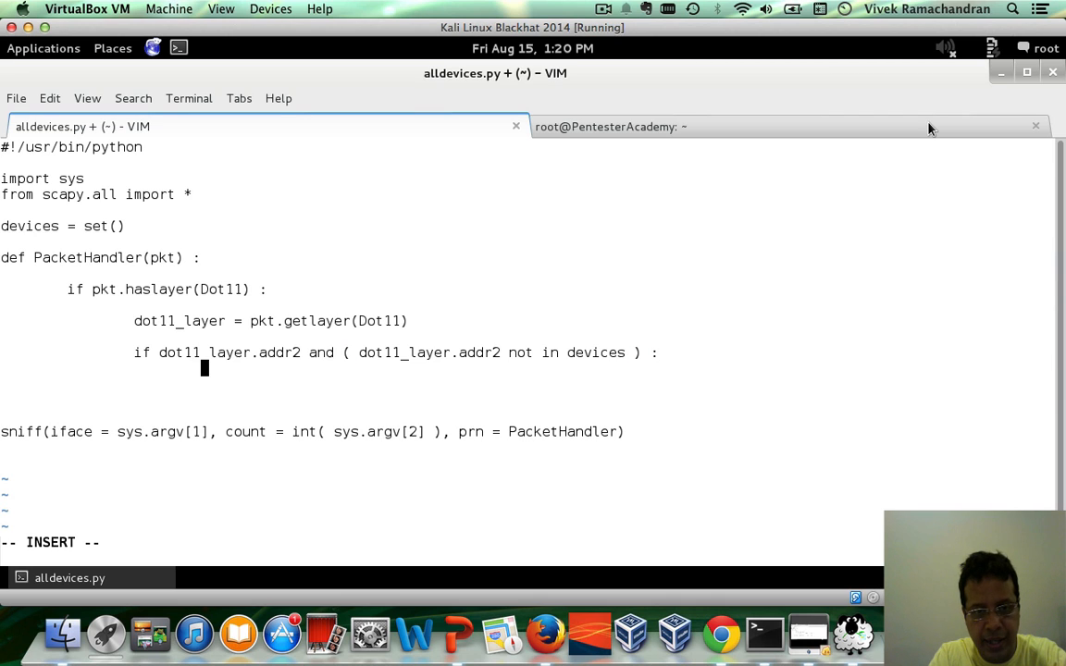
Inside it, add dot11_layer.addr2 to devices and print the address
type("de")
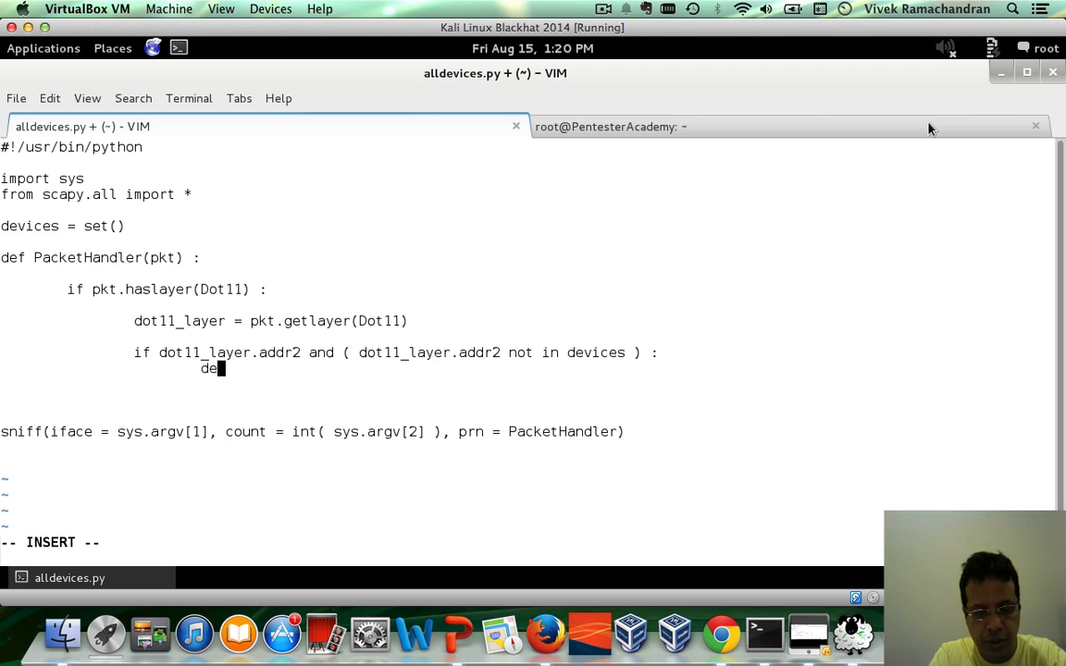
type("vices.add")
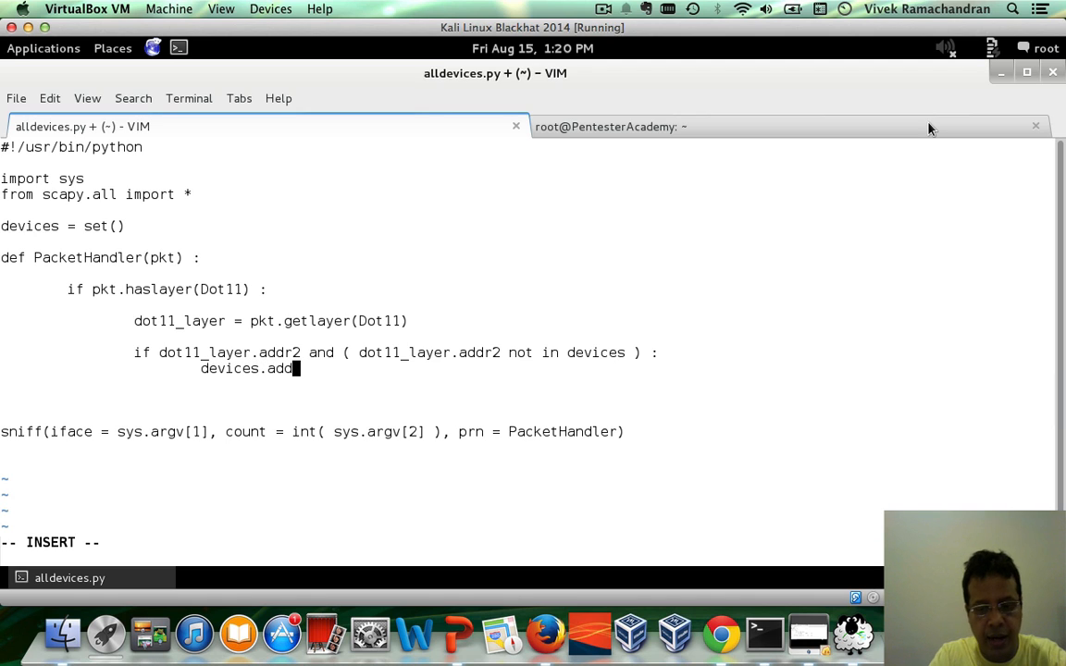
type("(dot1")
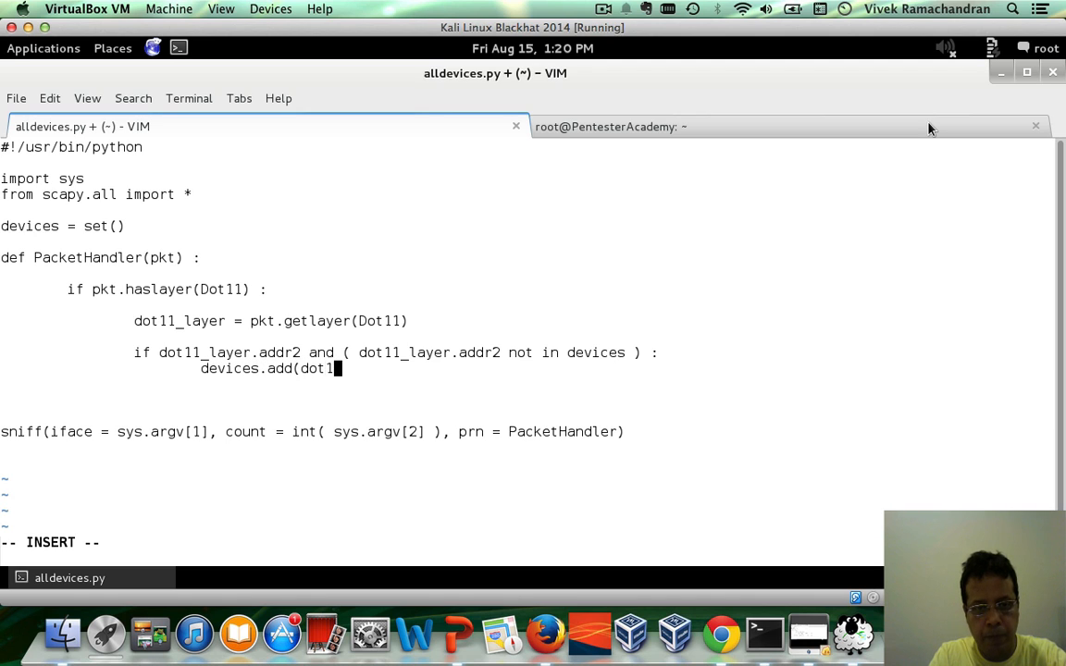
type("1_layer.a")
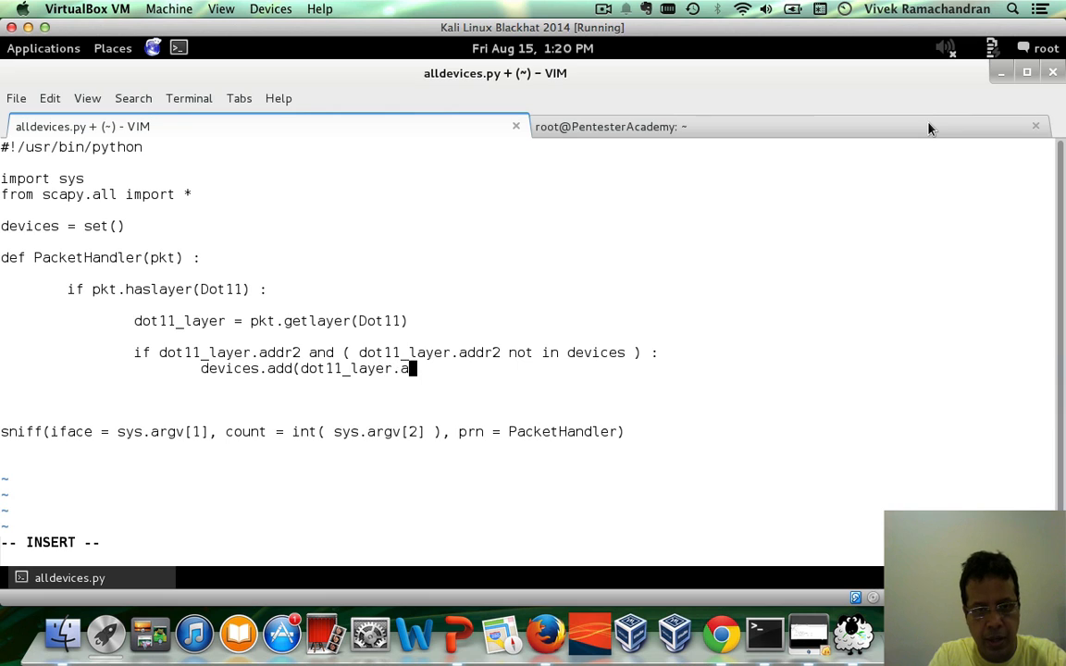
type("ddr2)")
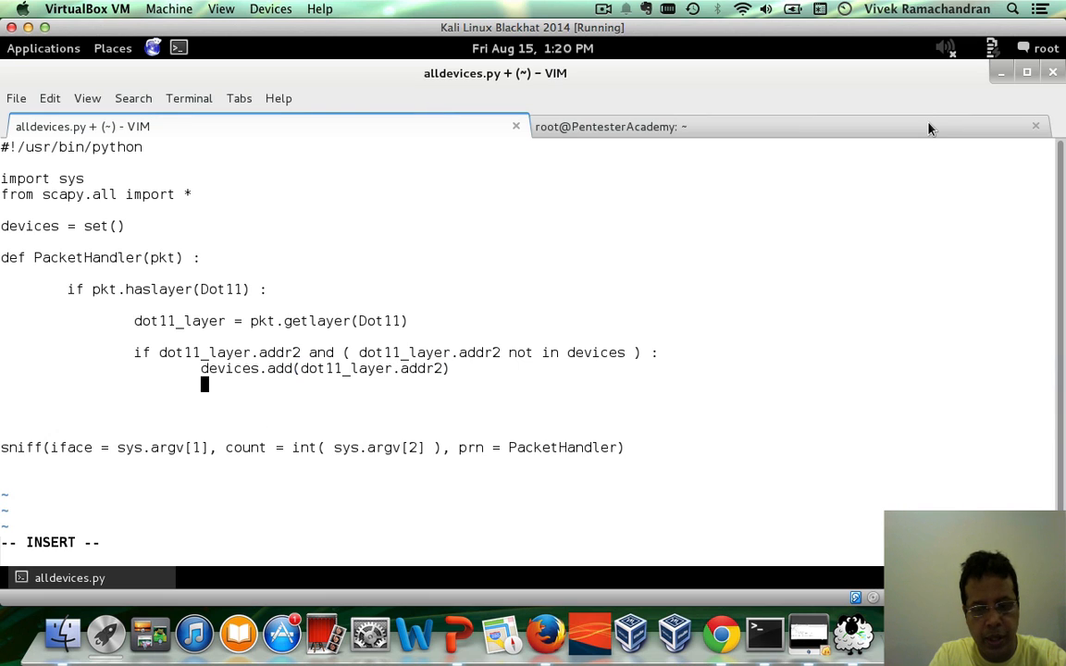
type("print")
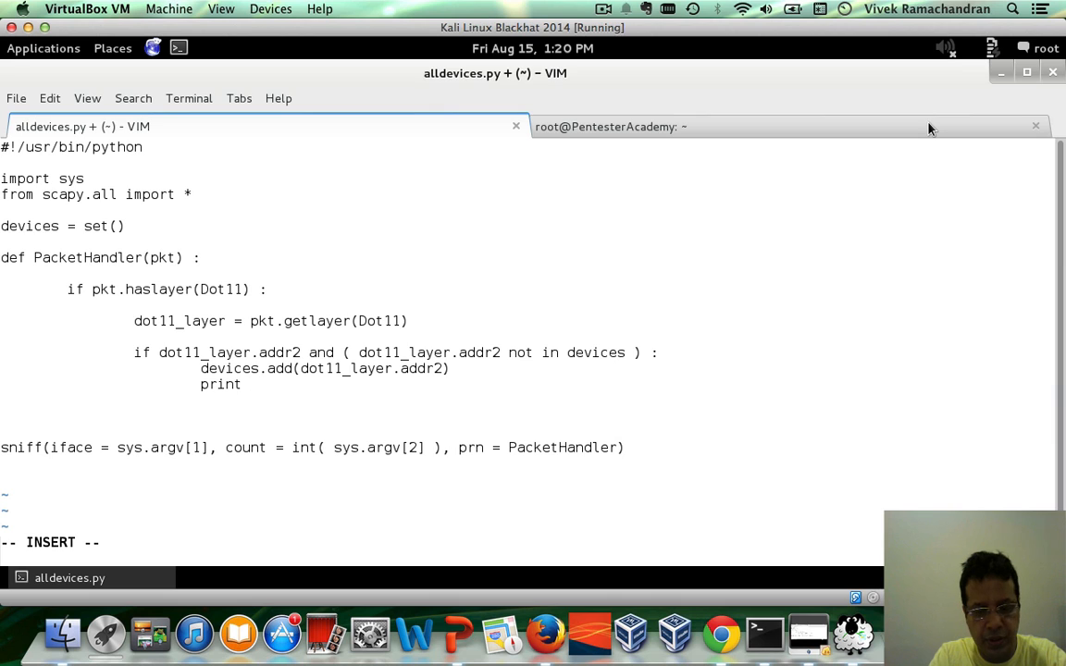
type("dot11_la")
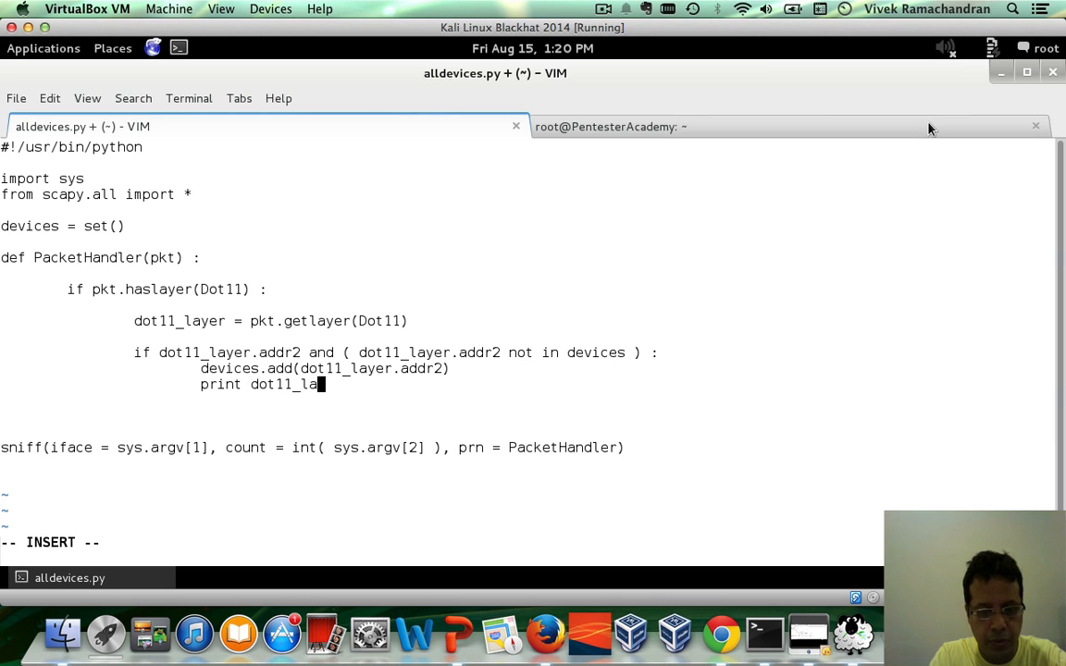
type("yer.addr")
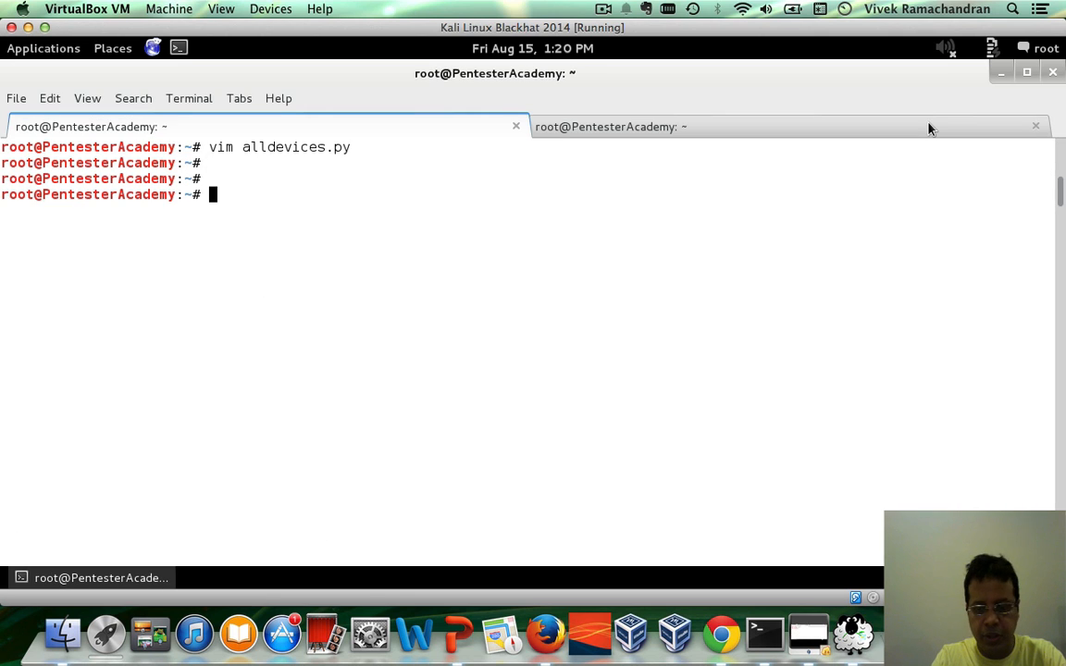
Make alldevices.py executable, run it on mon0, then interrupt the capture with Ctrl+C
type("./alld")
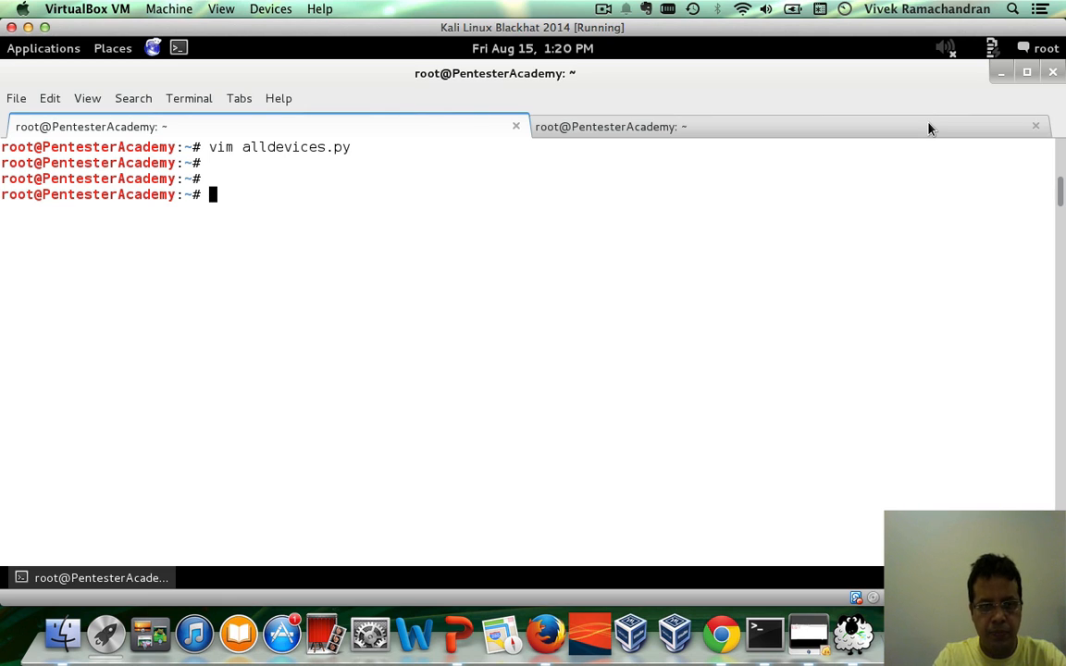
type("chmod a+x alldevices.py")
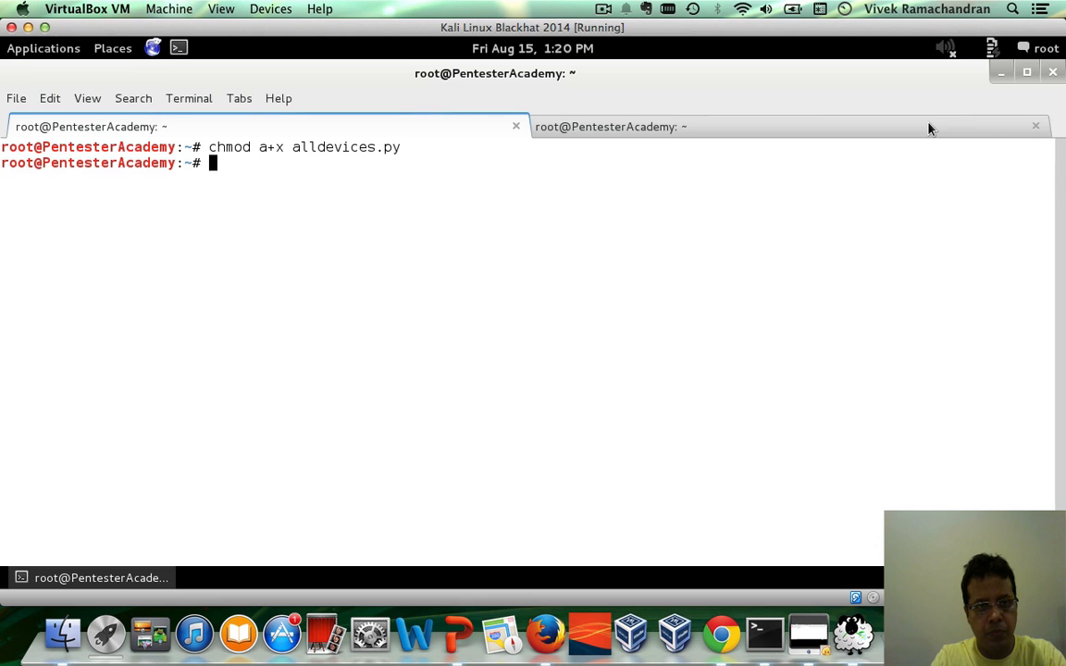
type("/")
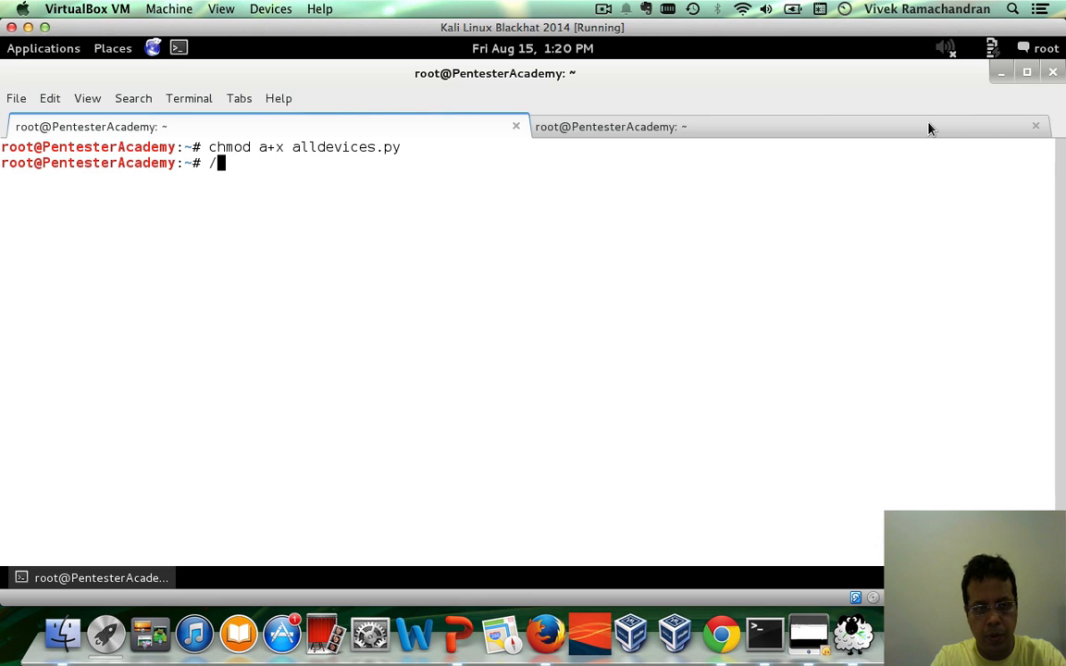
type("./alldevices.py")
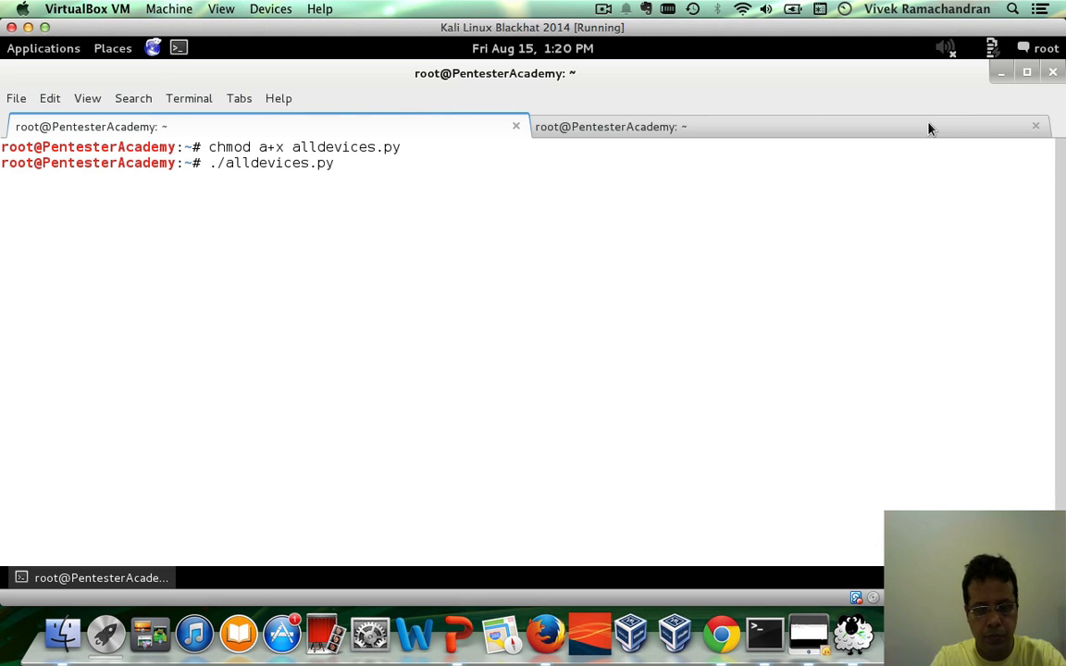
type("mon0 1000")
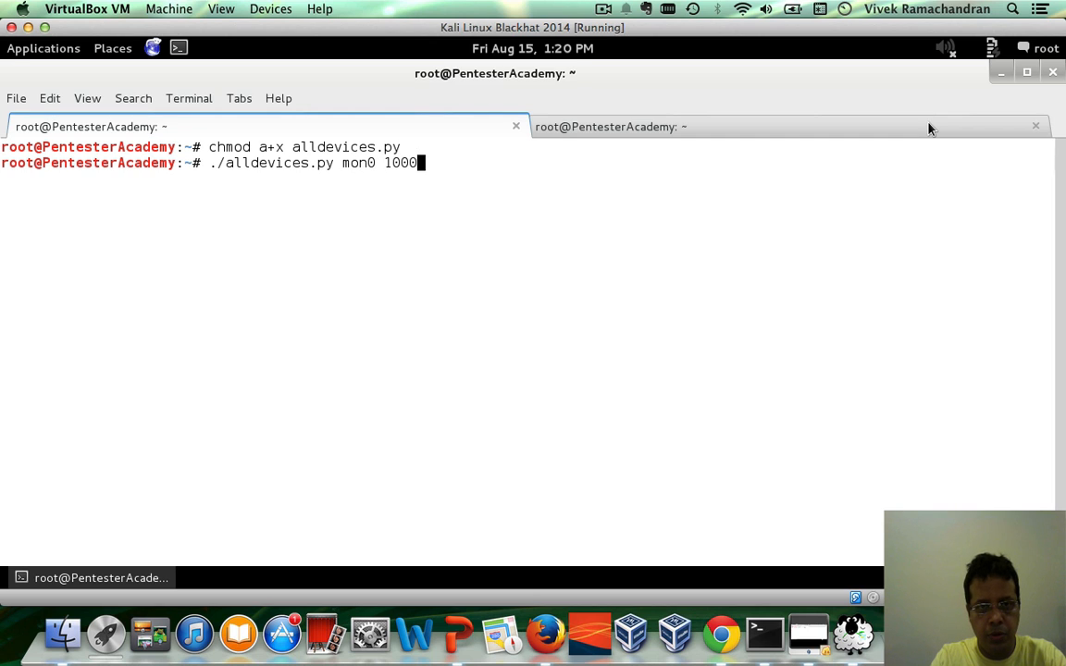
key("Return")
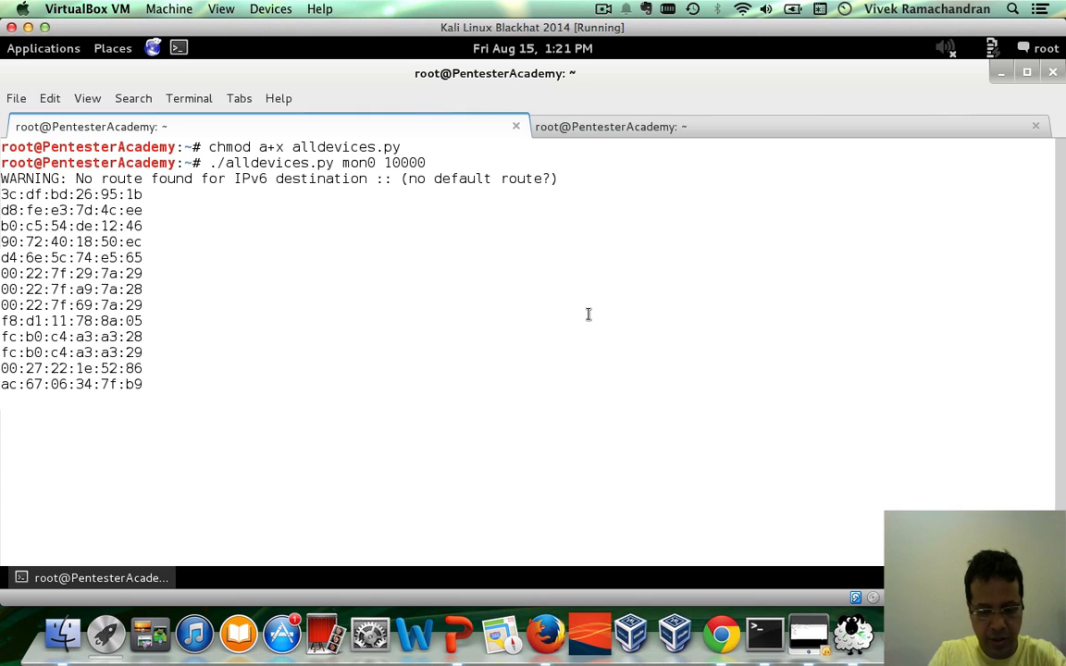
key("ctrl+c")
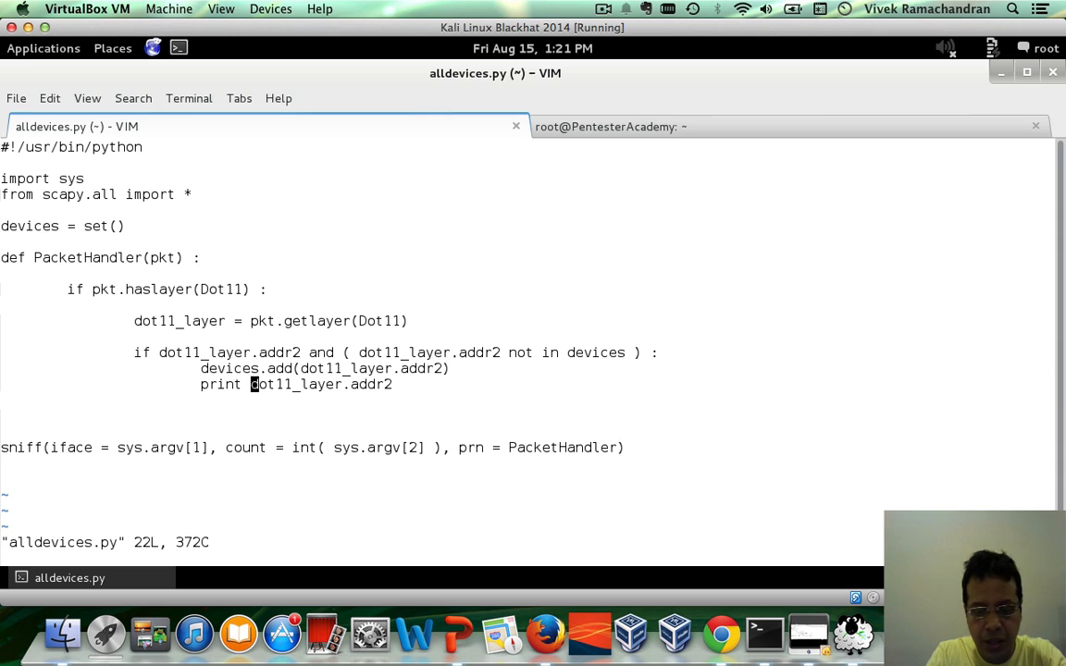
Change the print line to show len(devices) before the address
type("len(devic")
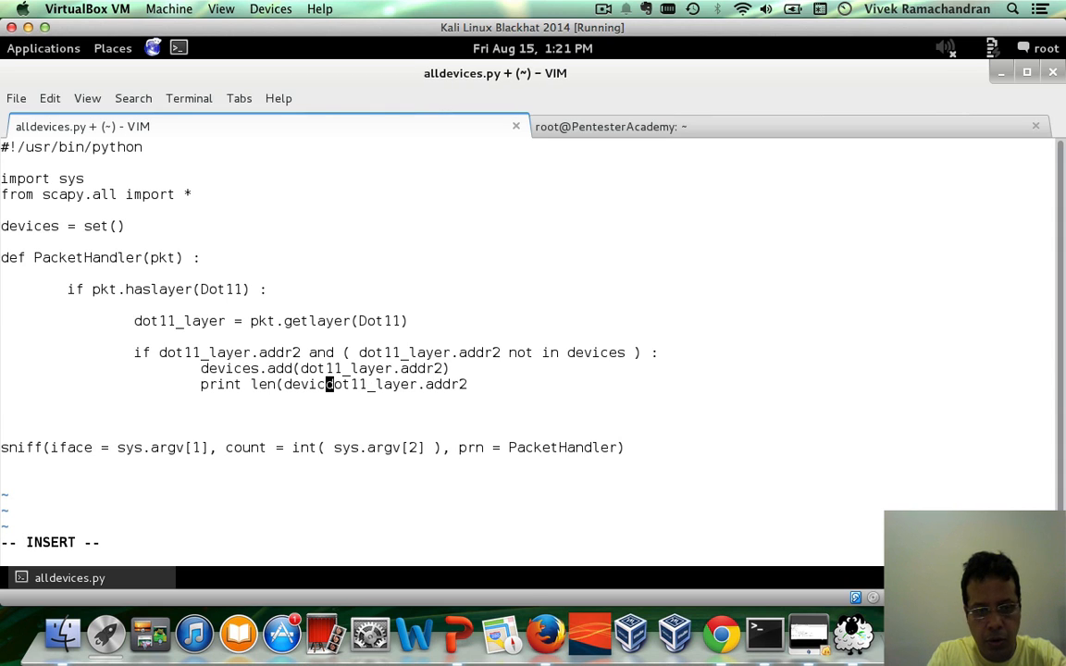
type("es),")
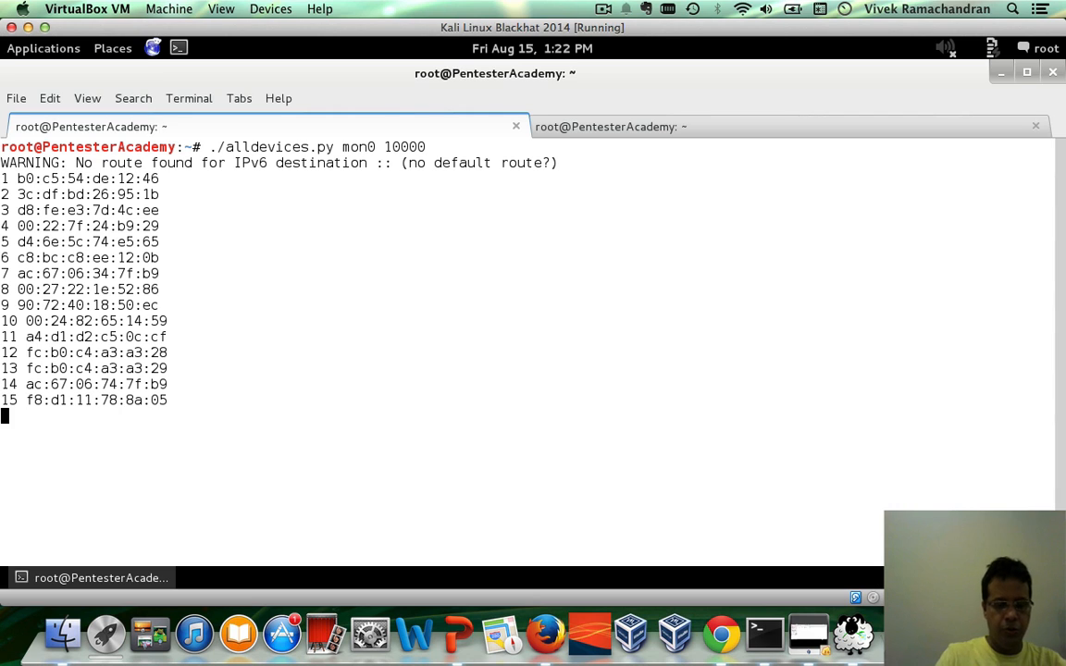
Reopen alldevices.py, append dot11_layer.payload.name to the print line, and save with :wq
type("vim alldevices.py")
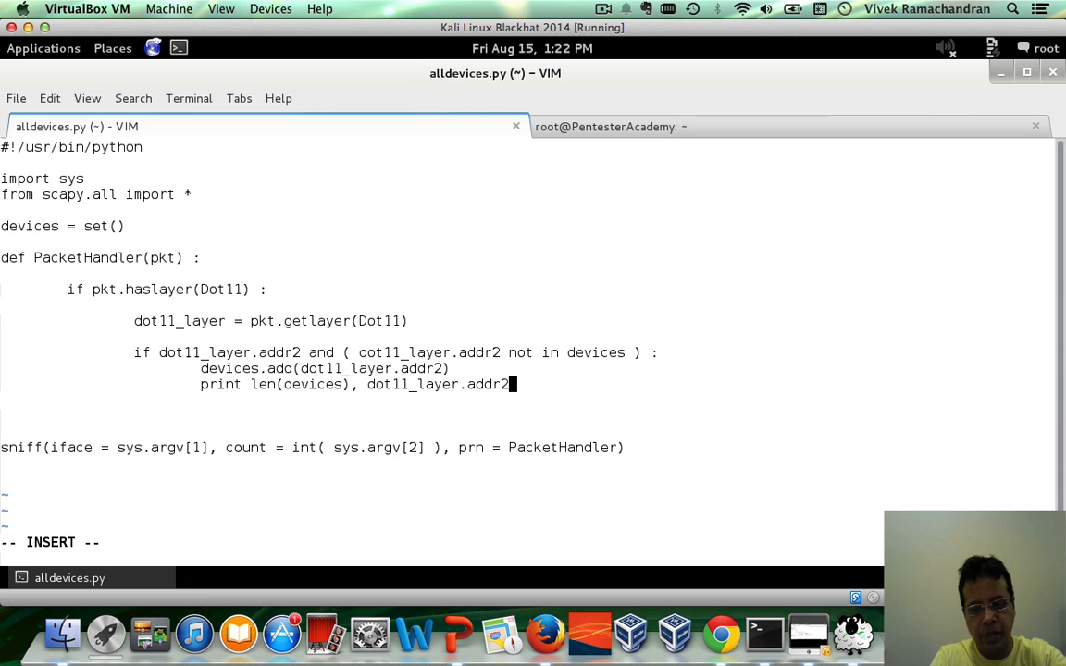
type(",")
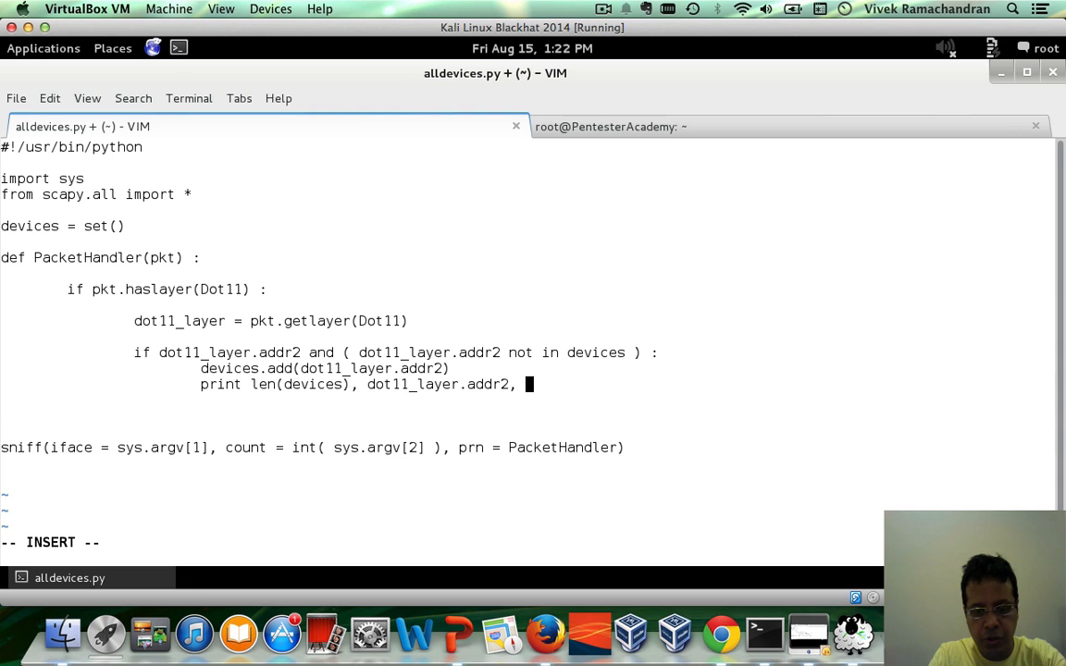
type("dot11_l")
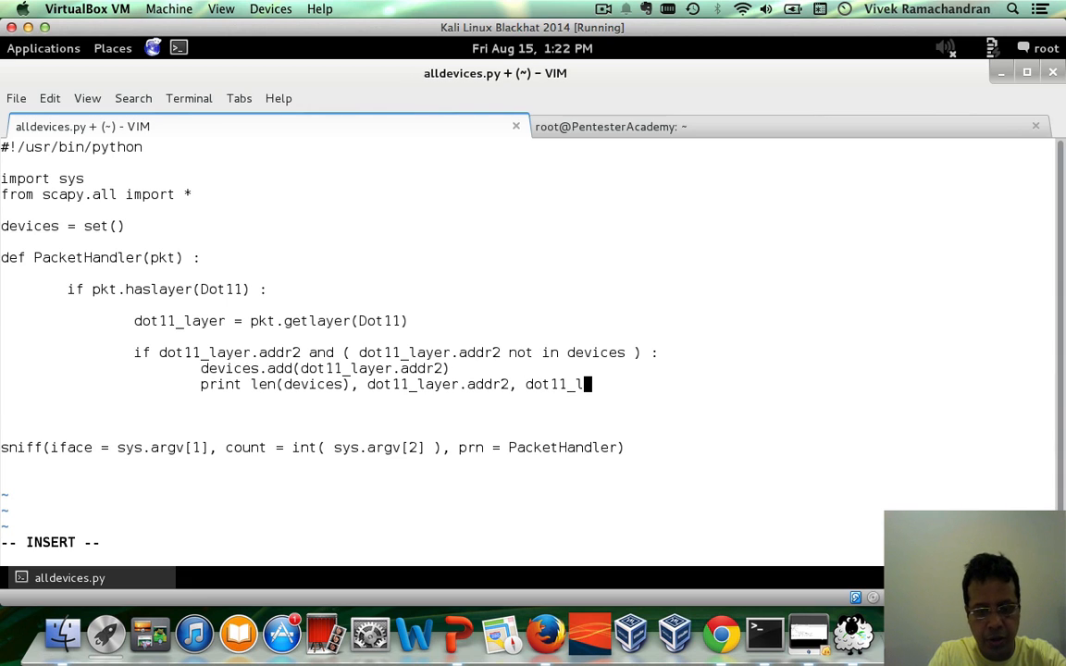
type("ayer.payl")
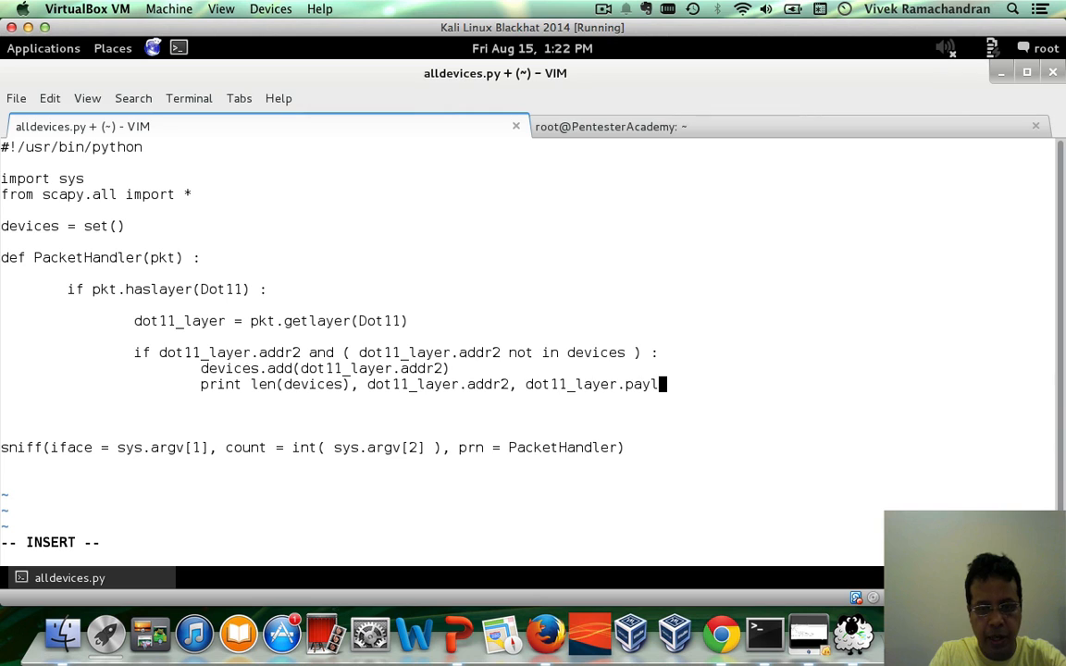
type("ad")
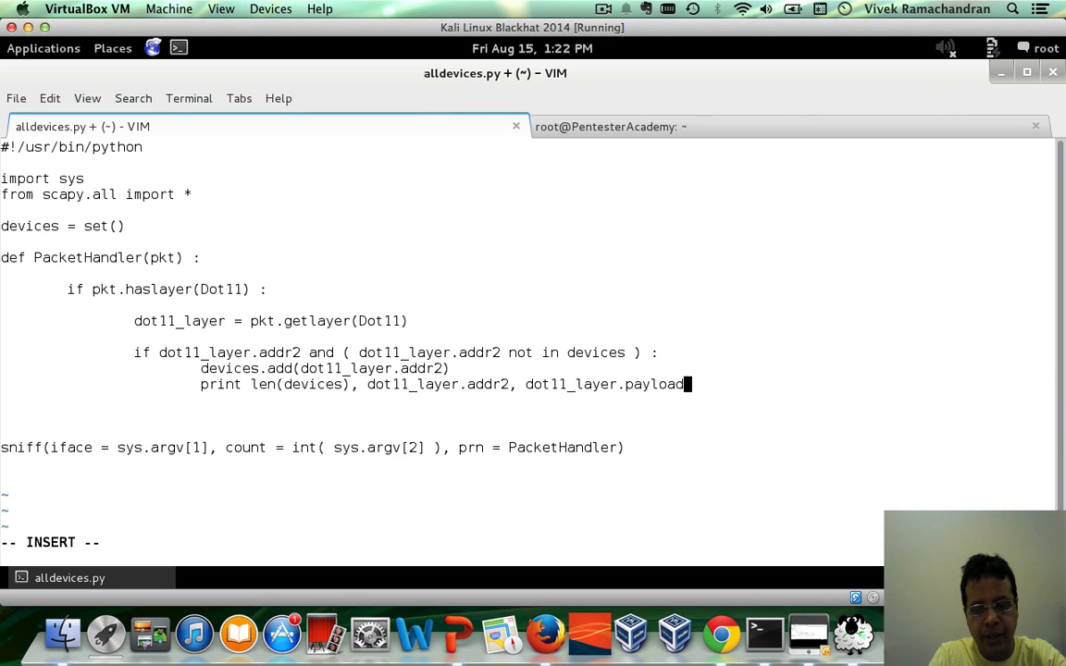
type(".name")
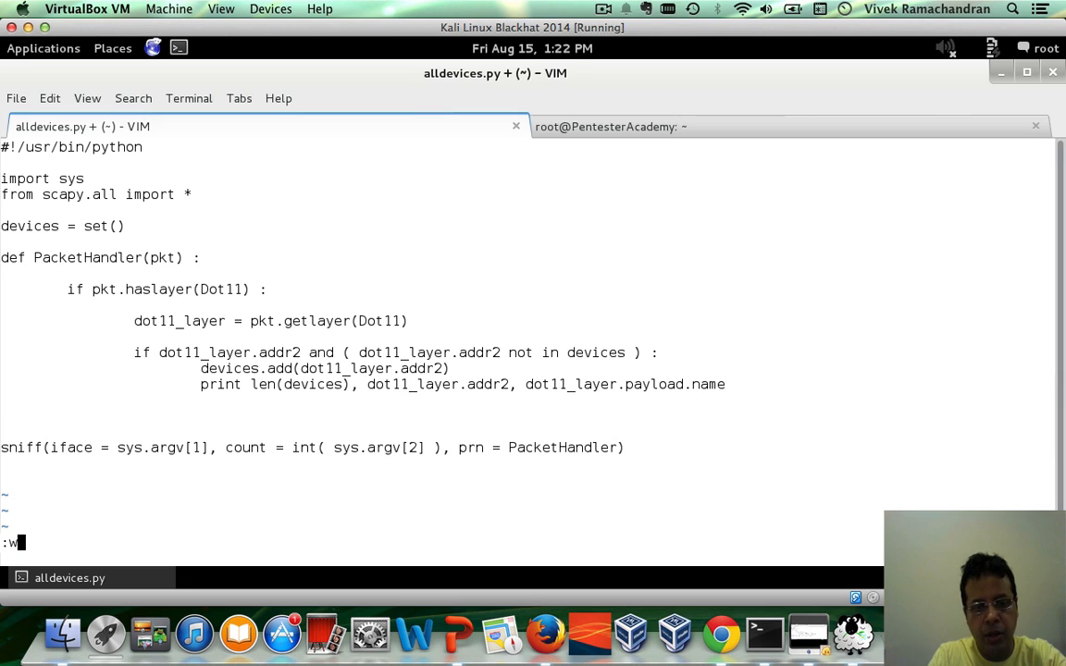
key("Return")
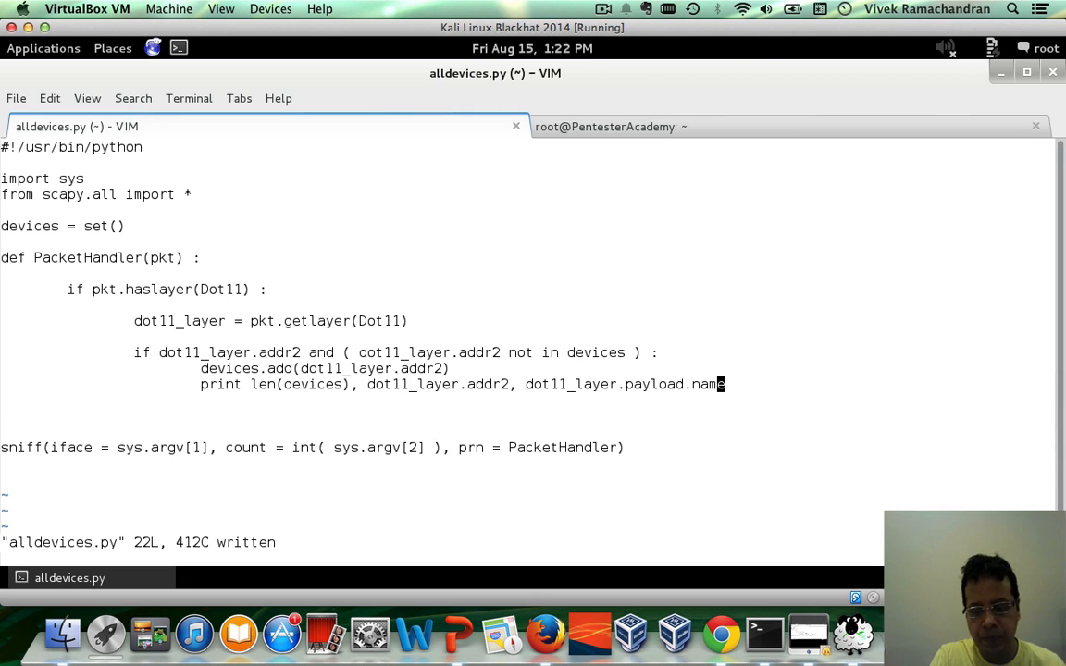
type(":wq")
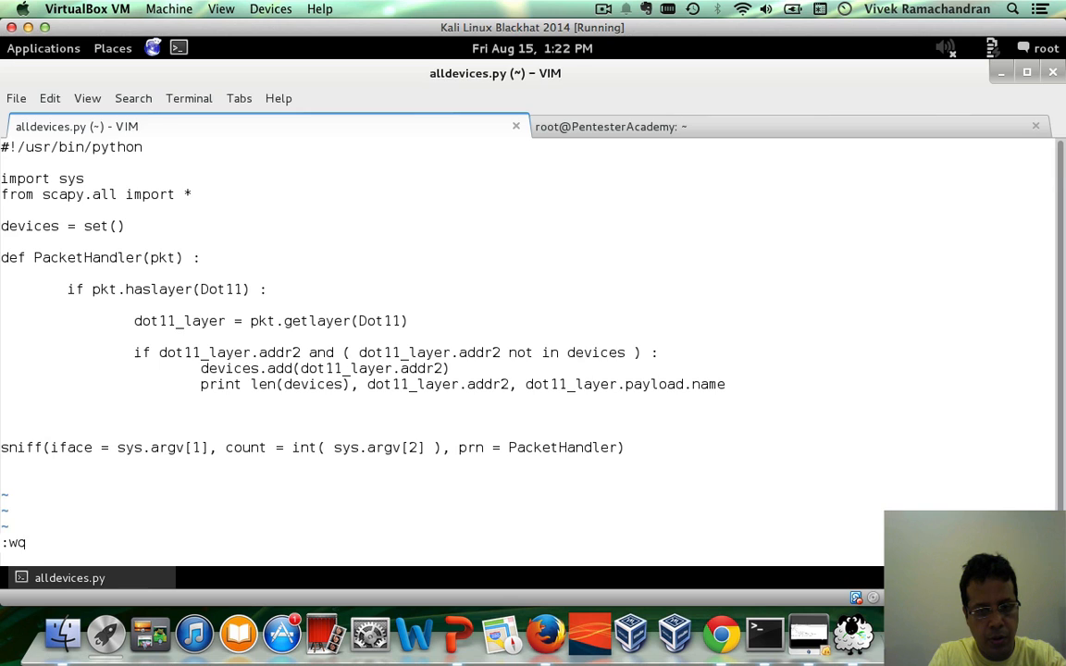
Run the script on mon0 to list addresses with frame types, then stop it with Ctrl+C
key("Return")
type("./alldevices.py mon0 10000")
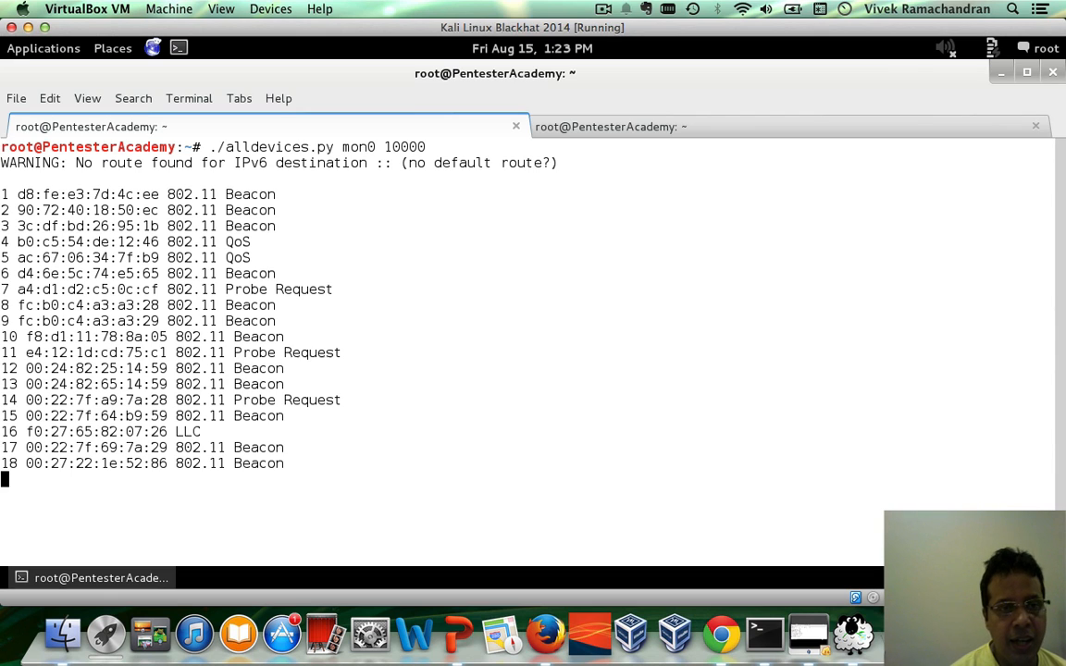
key("ctrl+c")
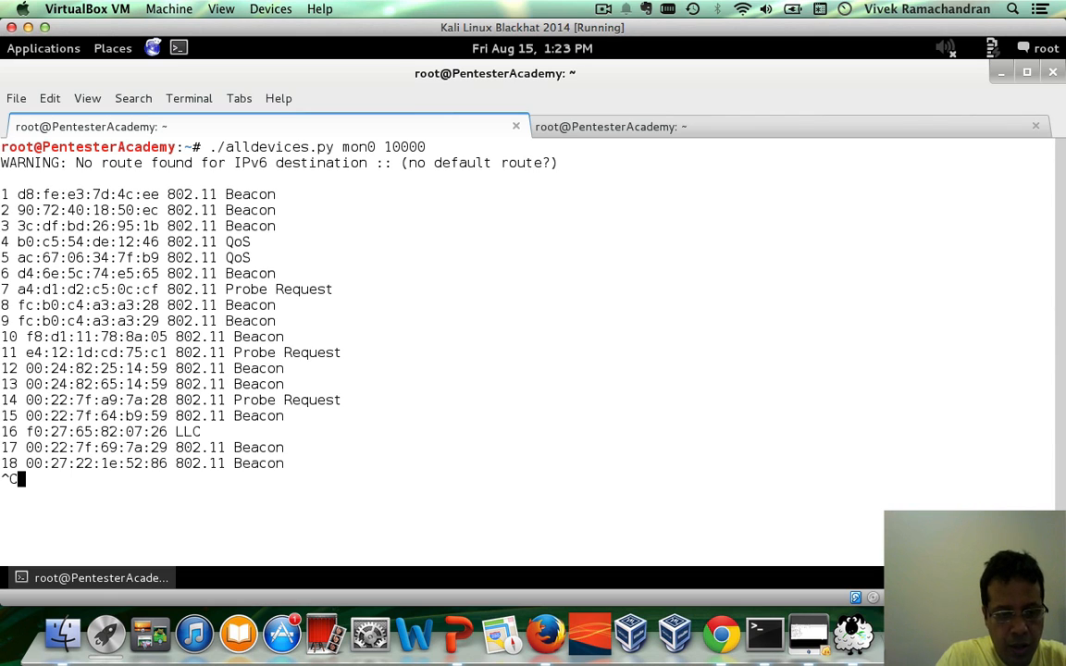
Copy alldevices.py to alldevicesv2.py with cp
type("cademy:~# c")
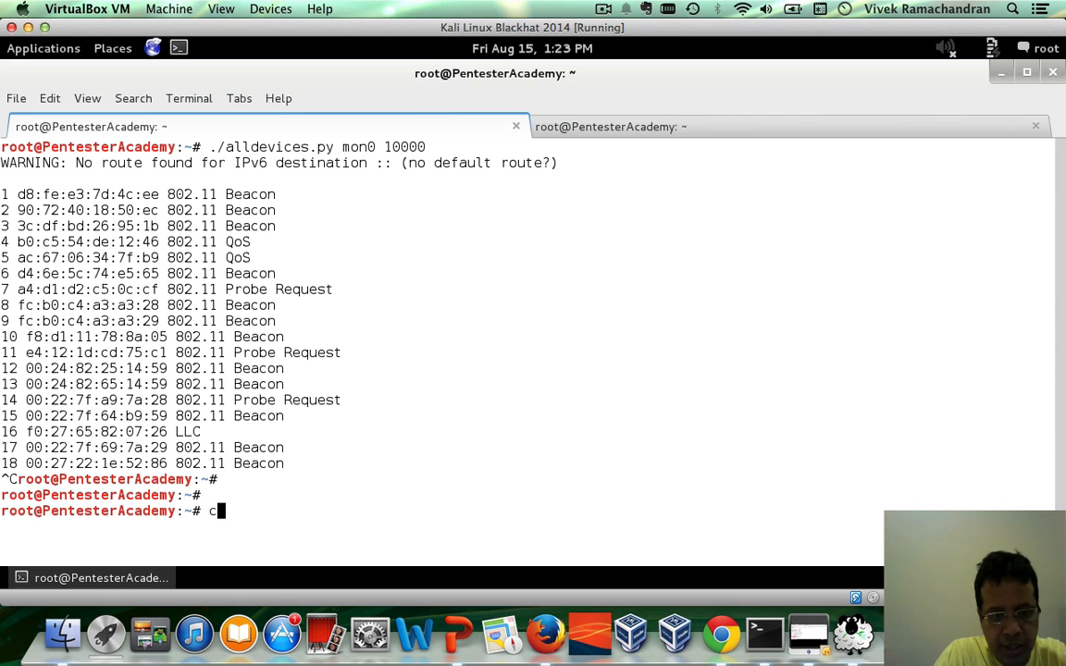
type("p alldevices.py a")
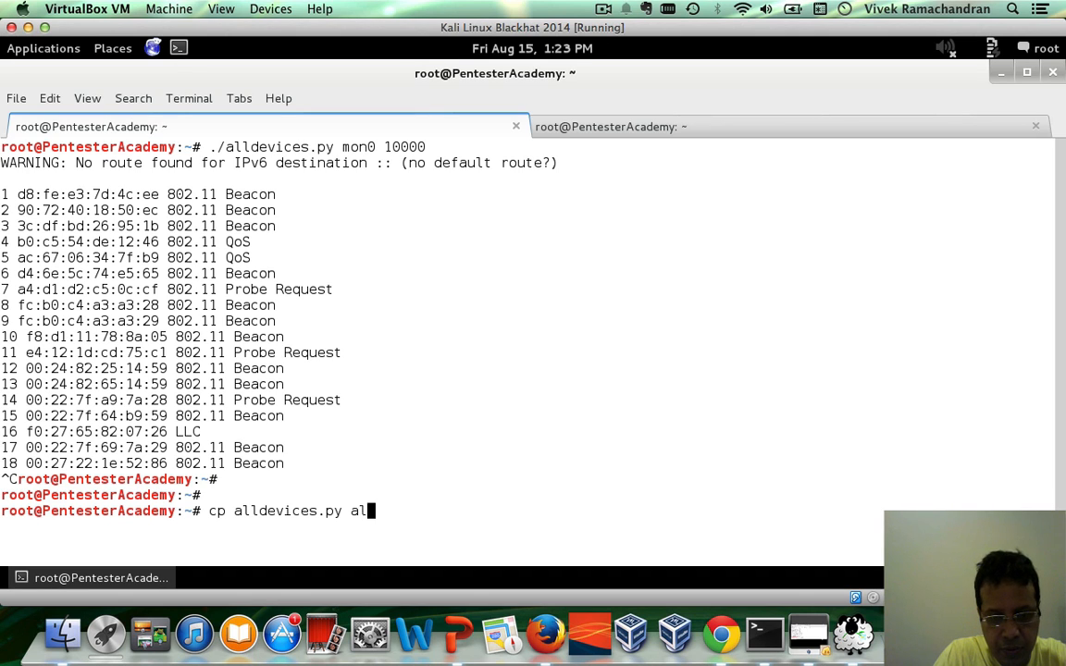
type("ldevices.py")
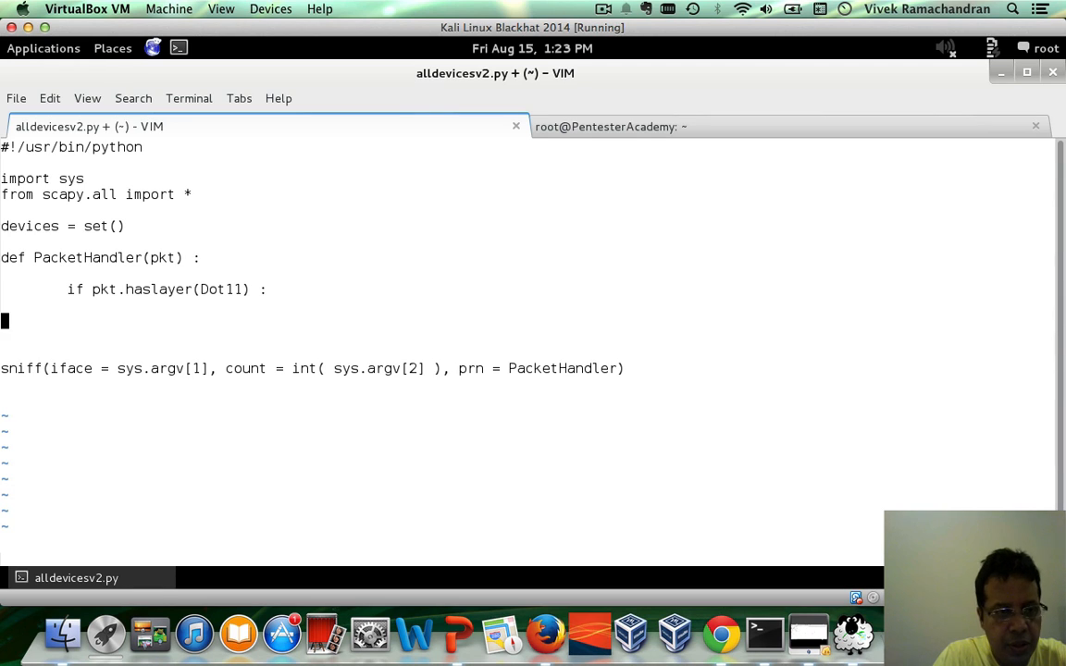
Insert the condition if pkt.addr2 and (pkt.addr2 not in devices) under the Dot11 check
key("i")
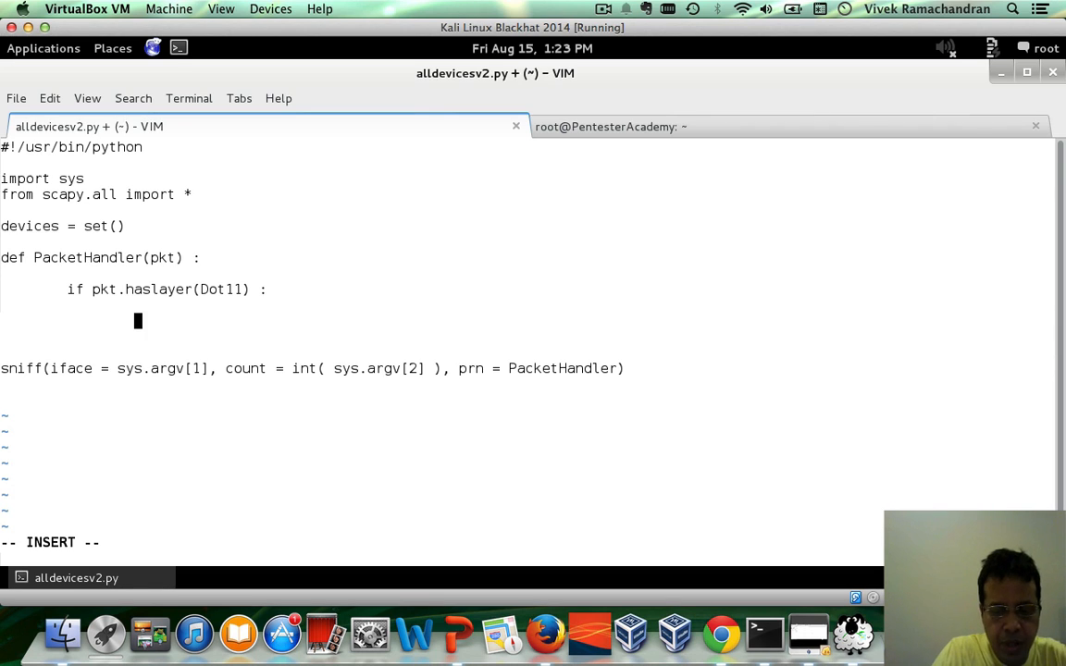
type("if pkt.addr")
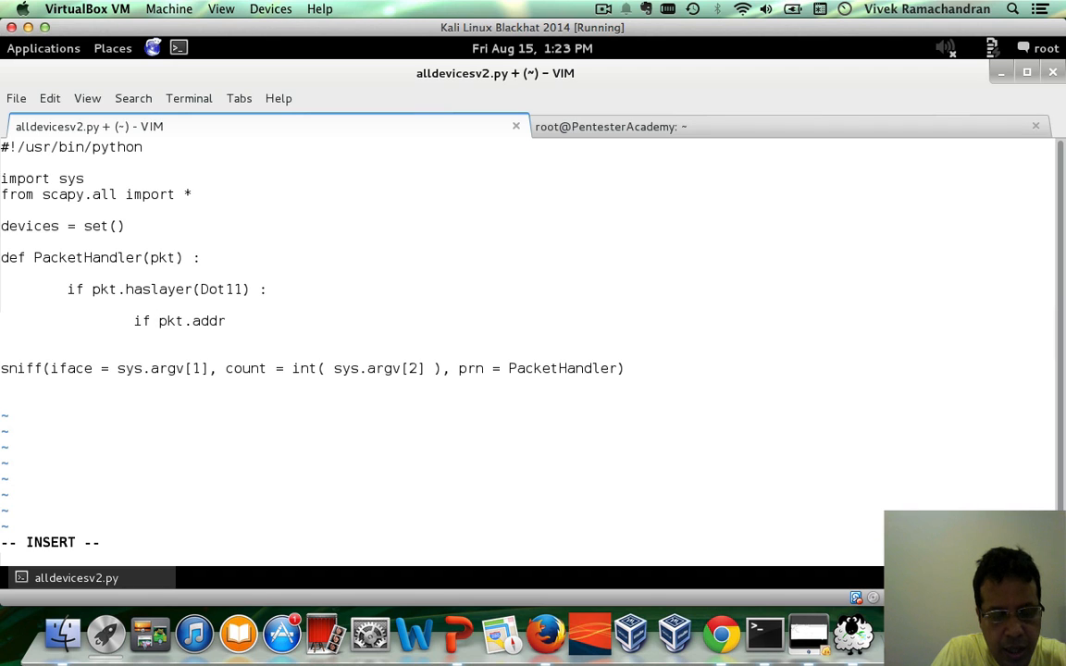
type("2 and (")
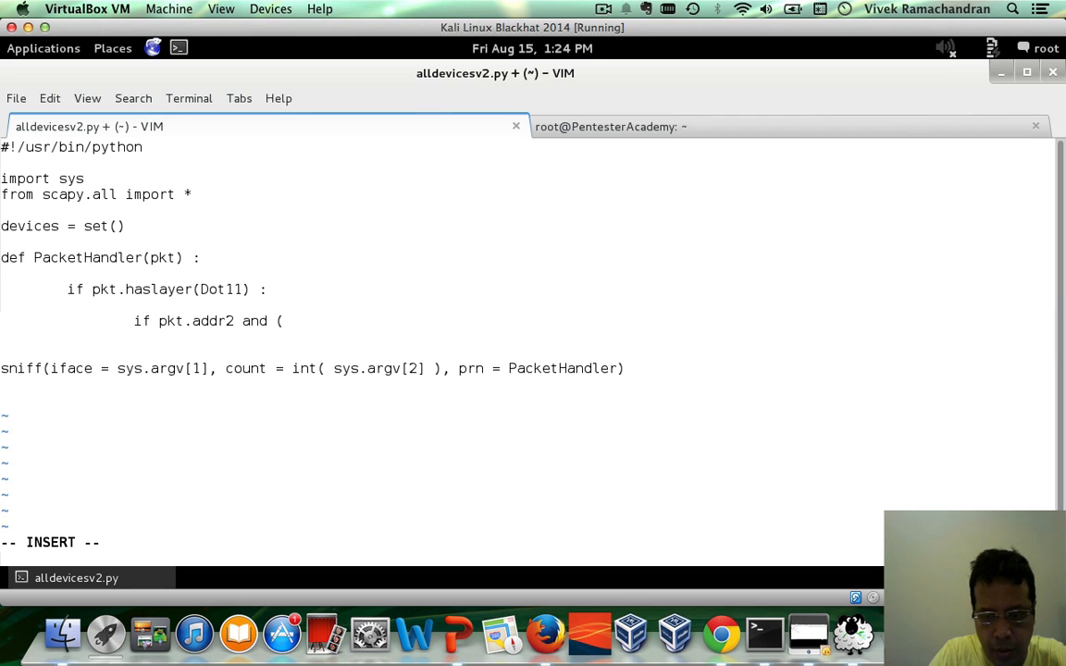
type("pkt.ad")
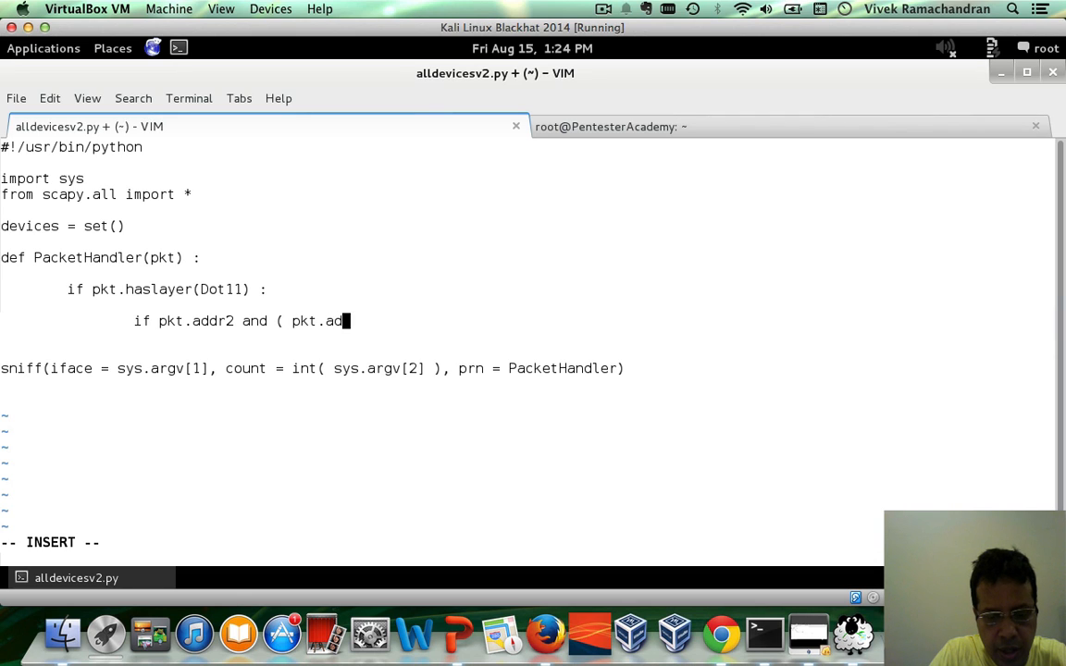
type("dr2 not in")
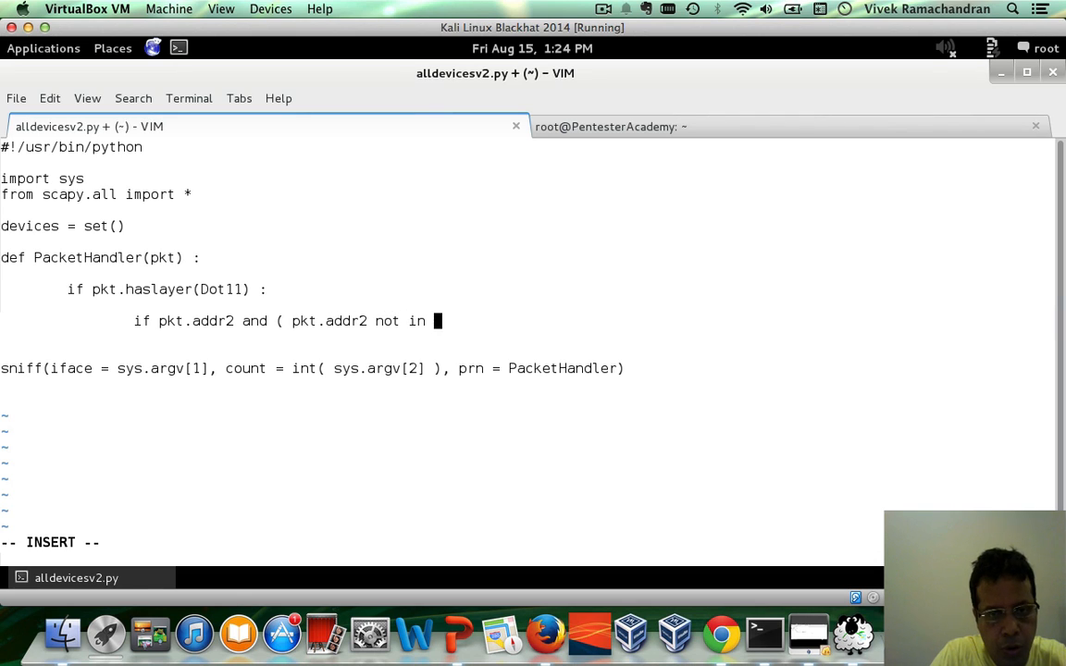
type("devices ) :")
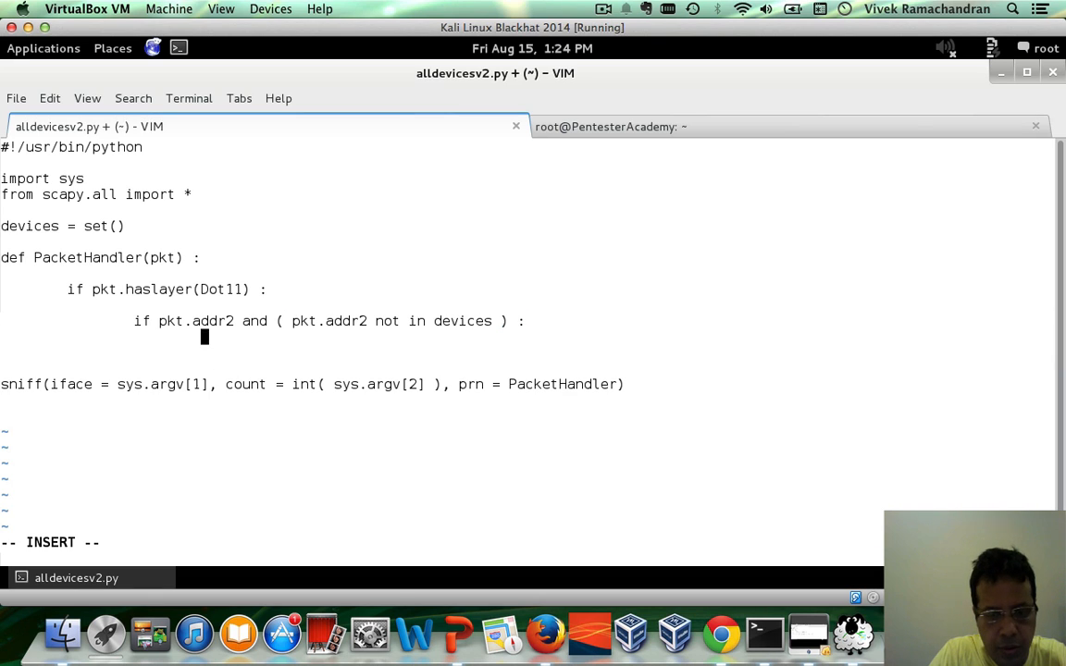
Add devices.add(pkt.addr2) and print len(devices) with pkt.addr2, then leave insert mode
type("devices.")
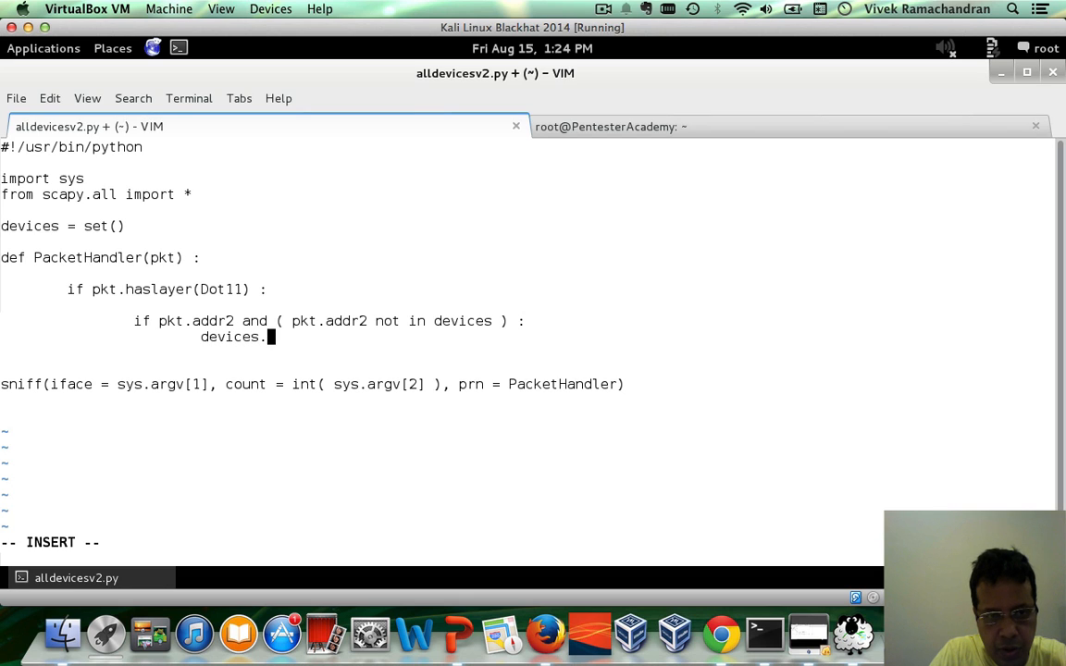
type("add(pkt")
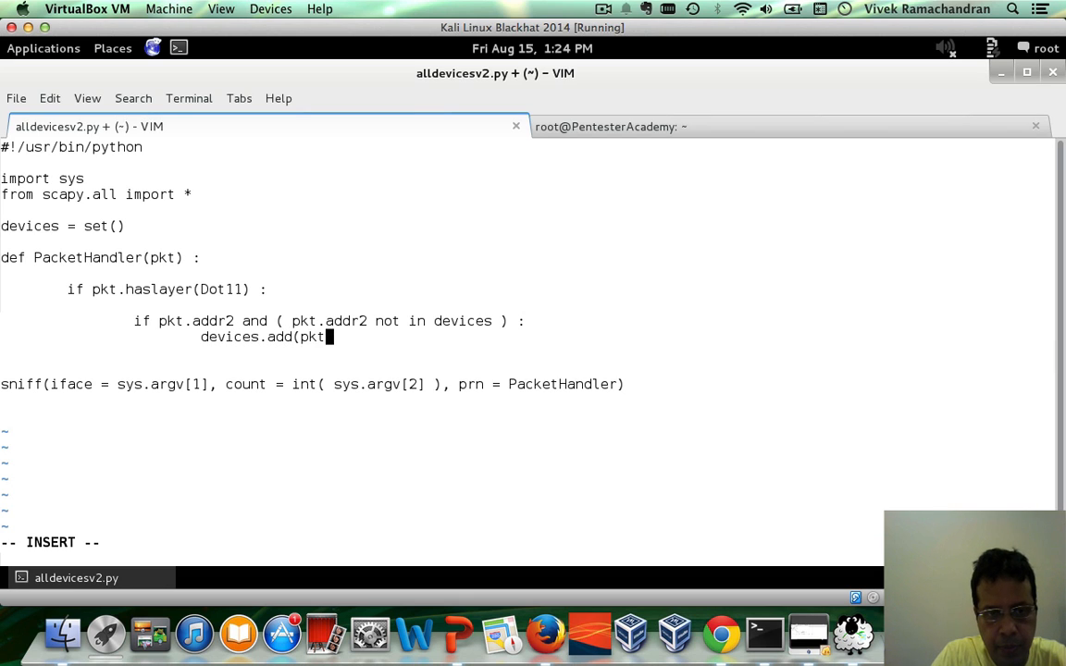
type(".addr2")
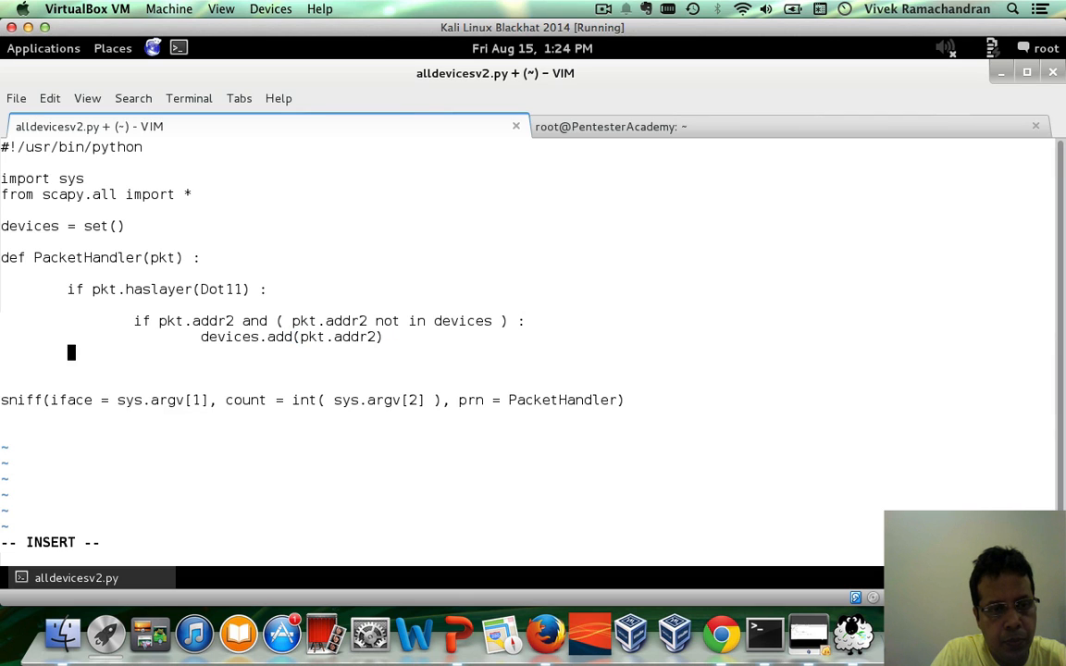
type("print")
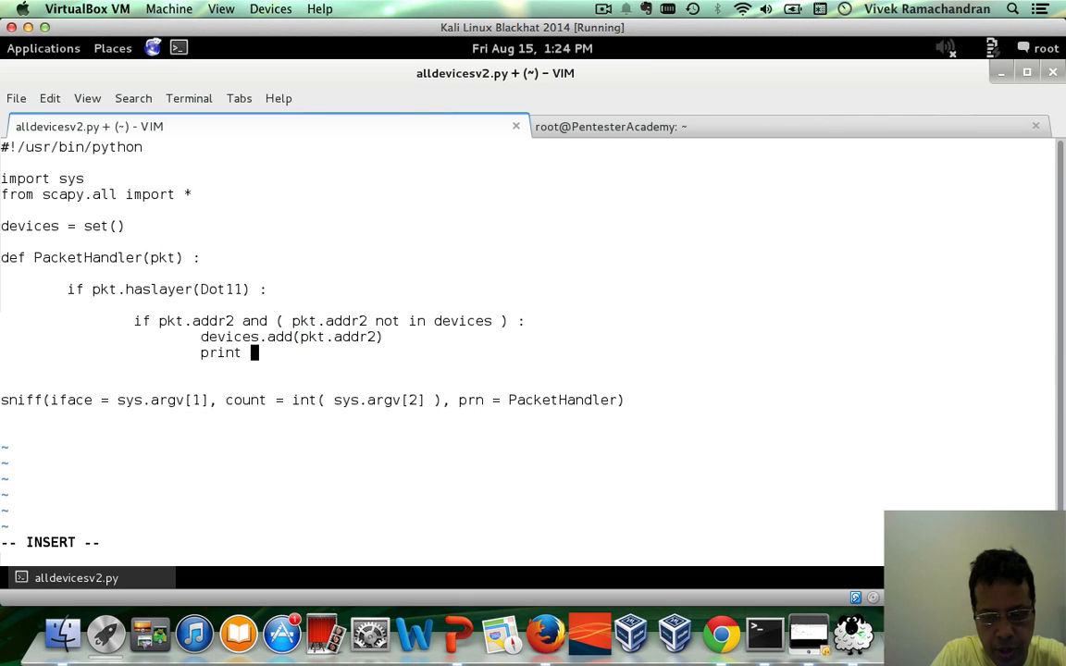
type("len(devices), p")
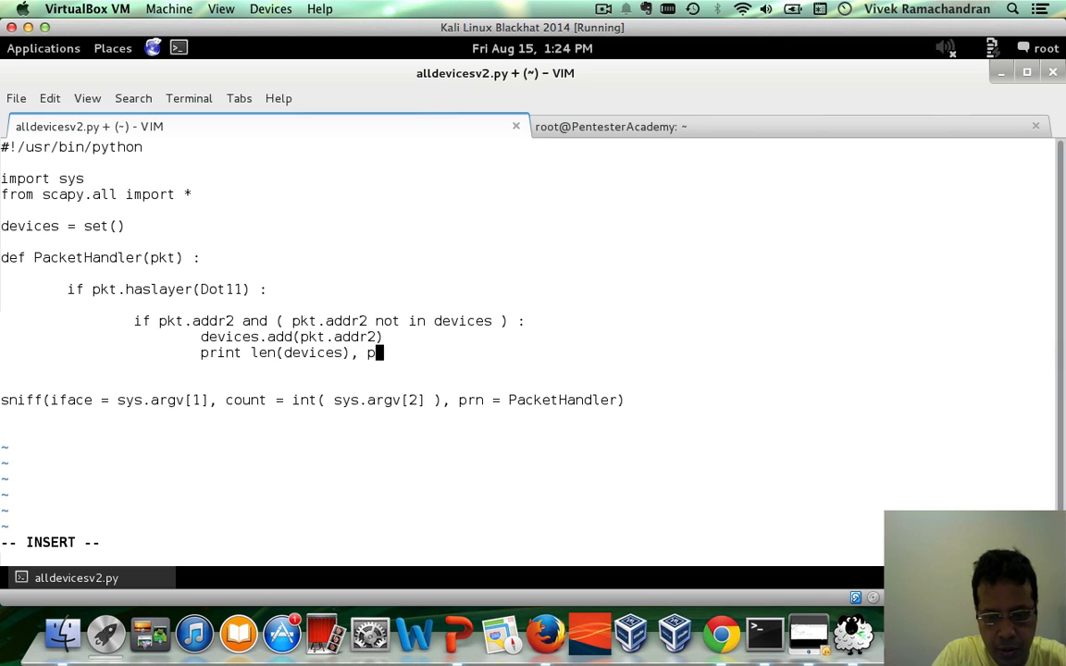
type("kt.addr")
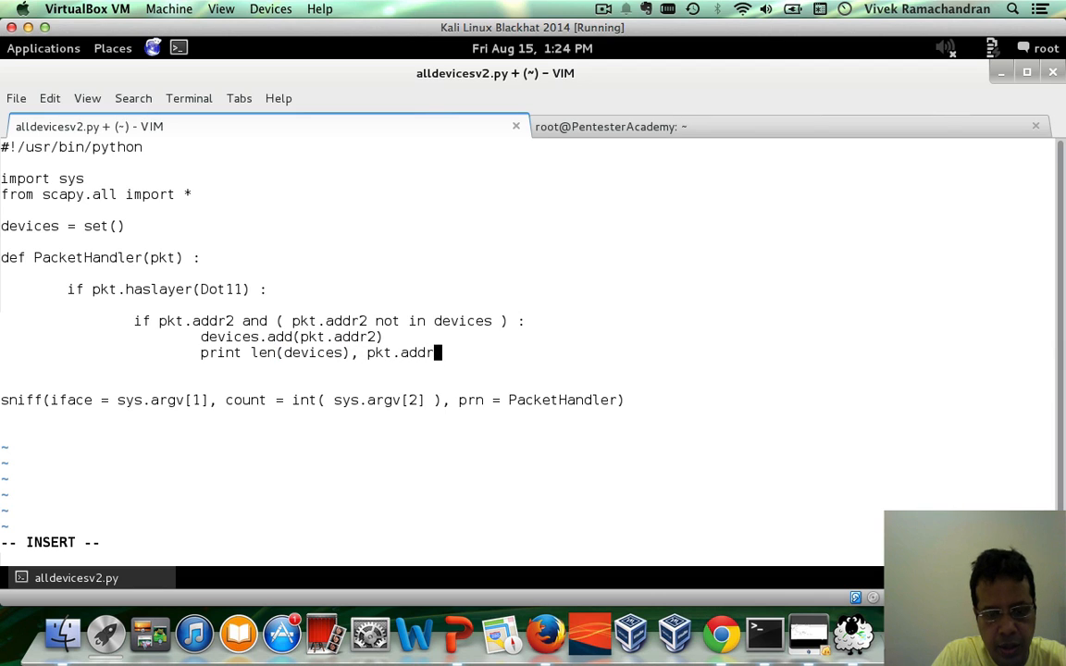
key("Escape")
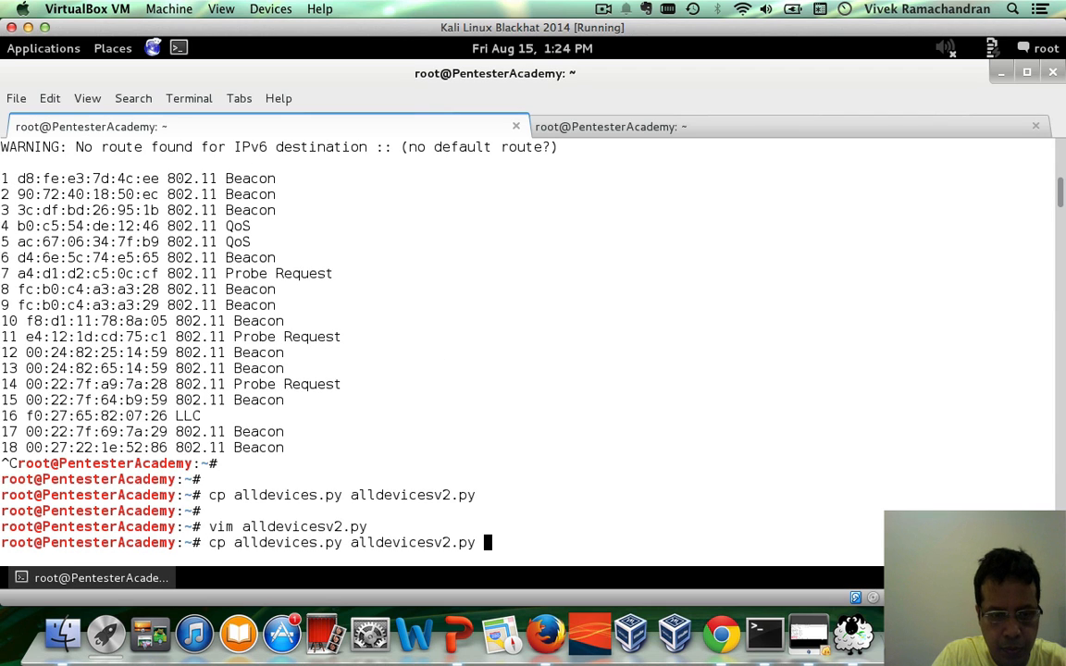
Run ./alldevices.py mon0 10000 again and bring up the closing Pentester Academy slide
type("./alldevices.py mon0 10000")
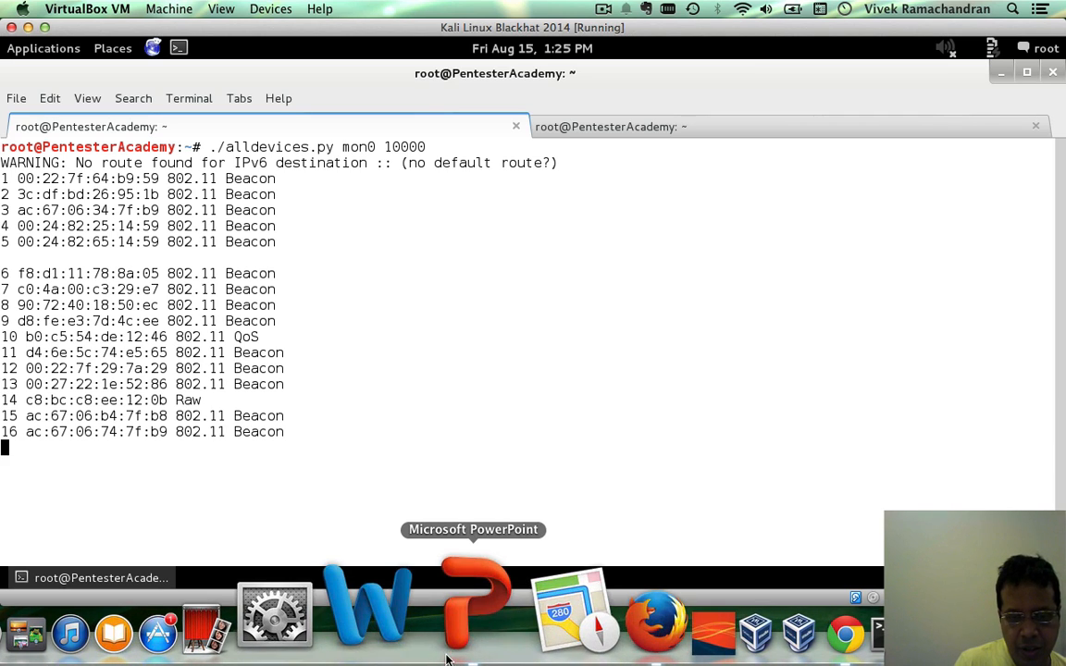
left_click(473, 610)
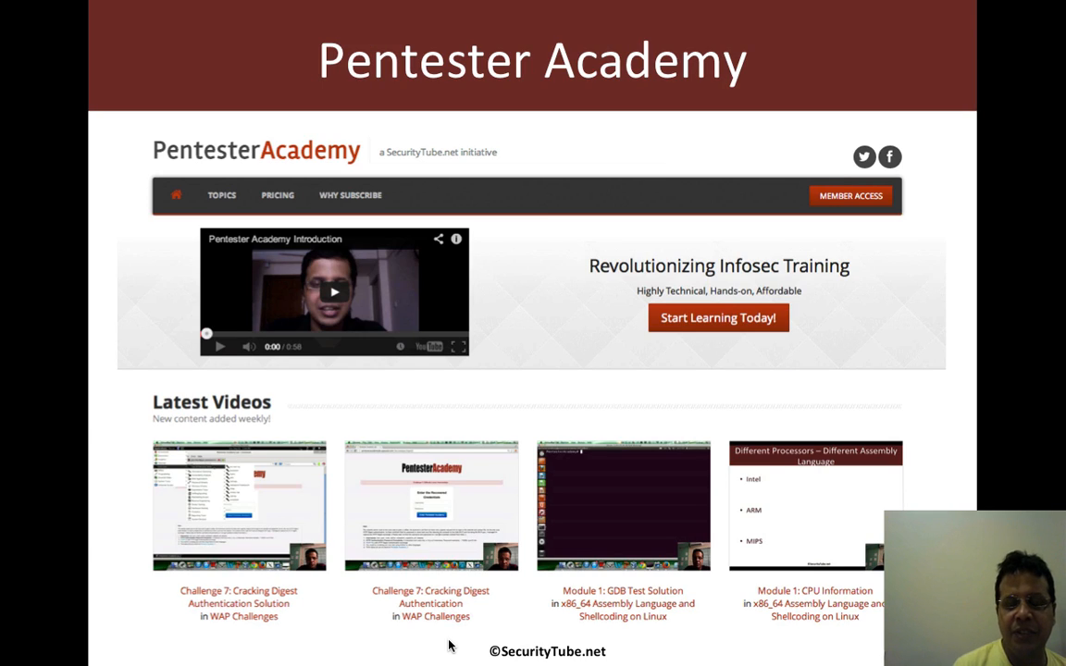